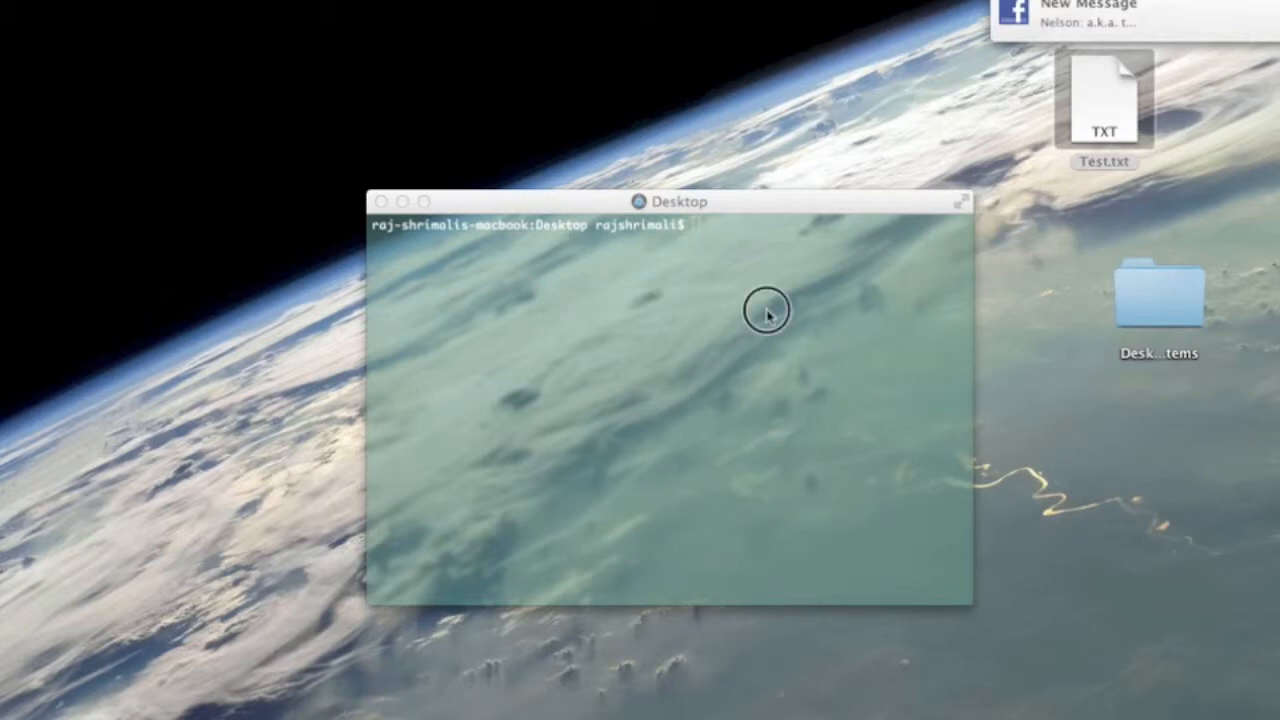
- Run 'zip -e Test2 Test.txt' in Terminal and set the archive password
drag(1103, 100, 1053, 150)
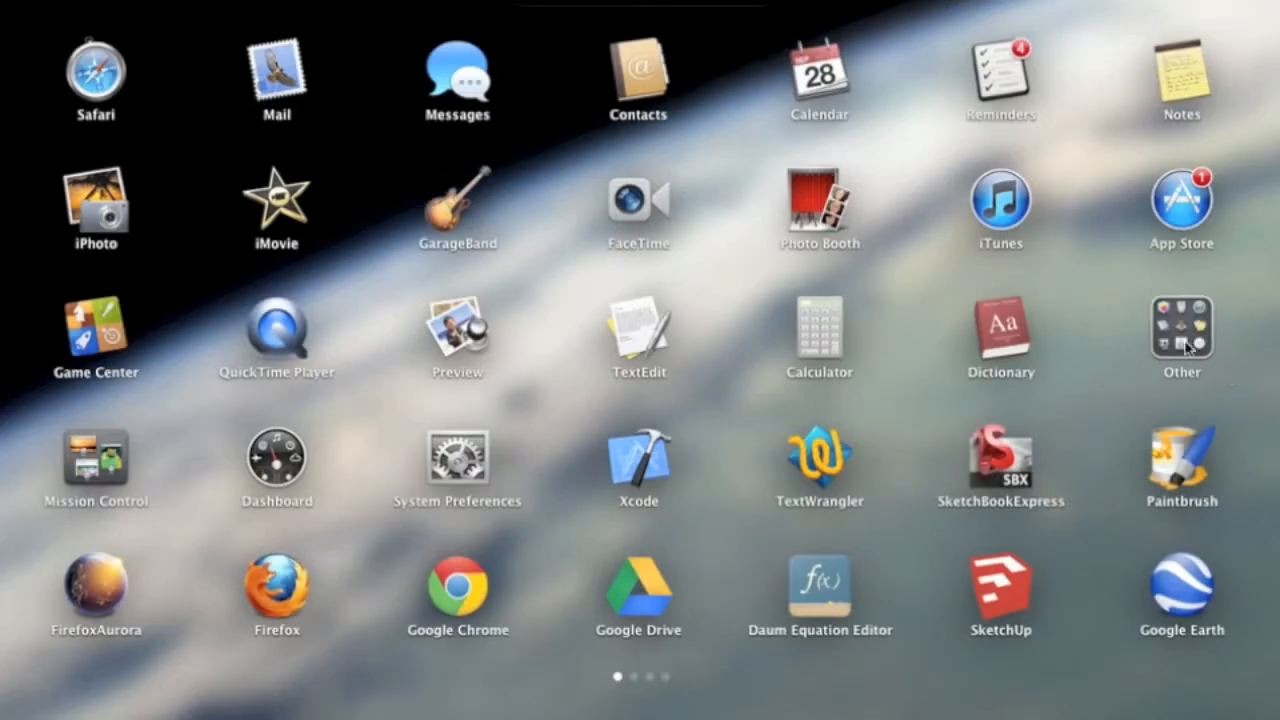
click(1182, 330)
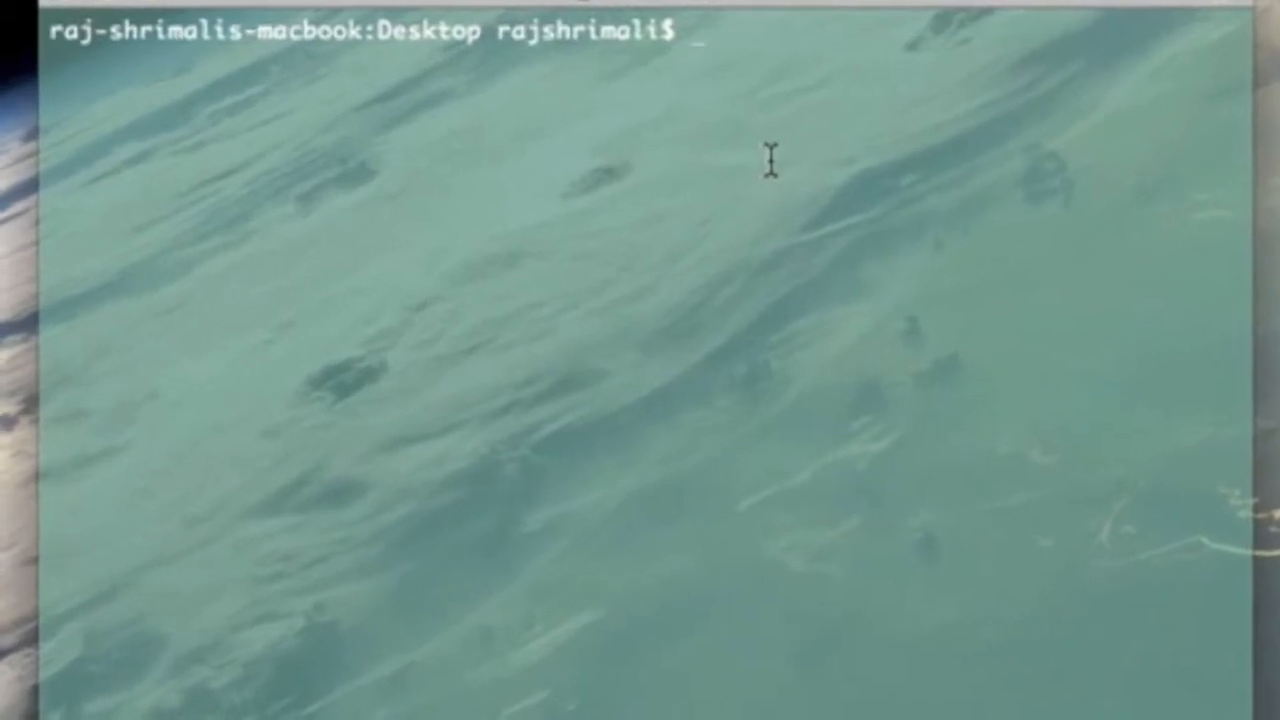
text(zip)
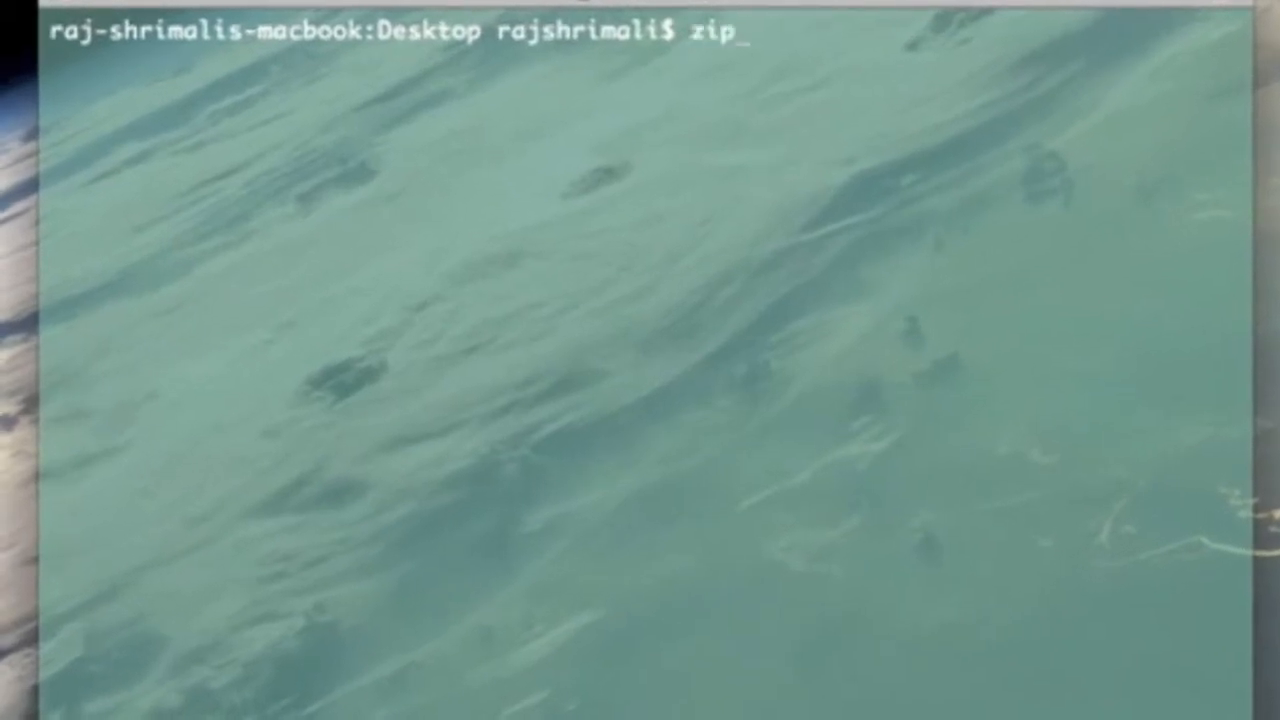
text(-e)
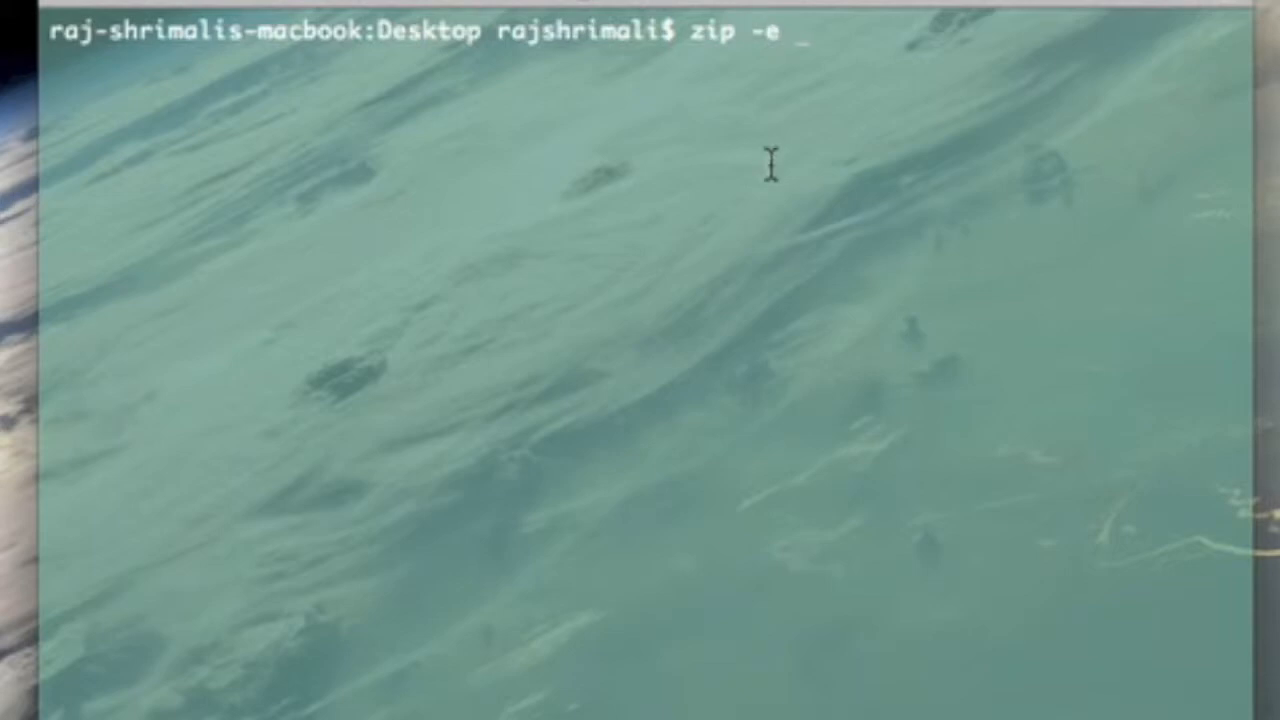
text(Test2)
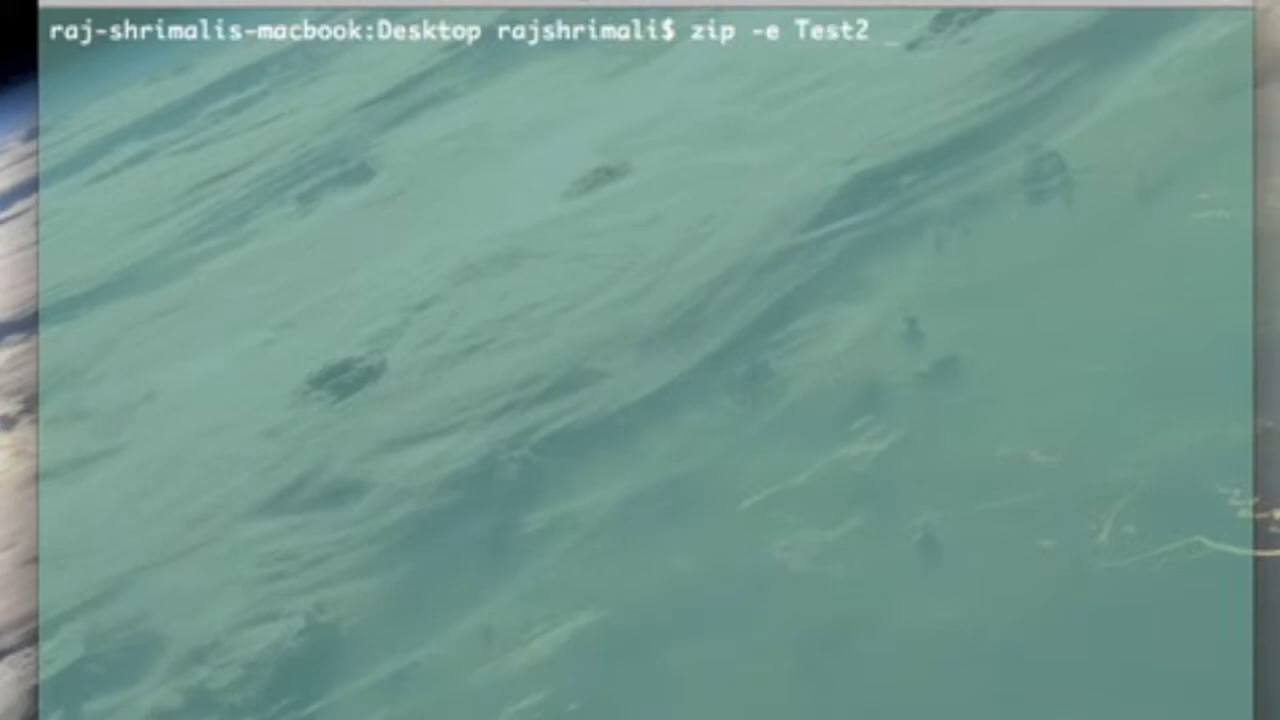
text(Test)
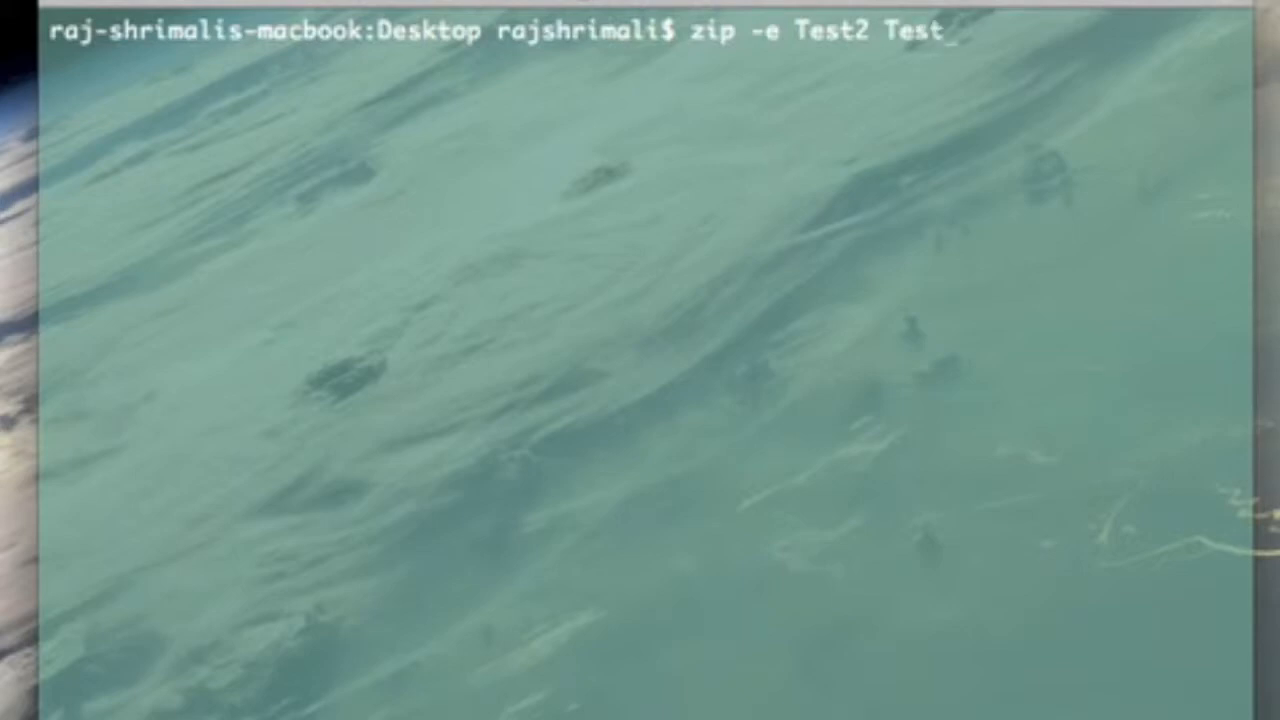
key(Return)
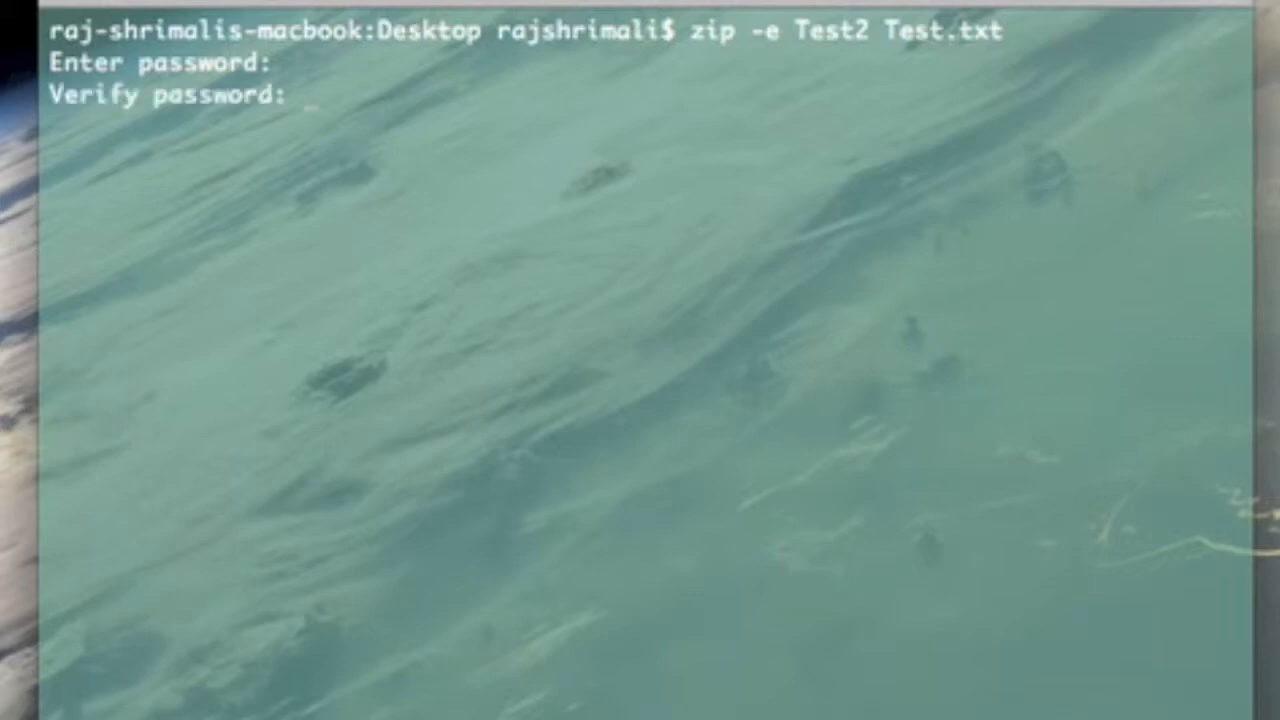
key(Return)
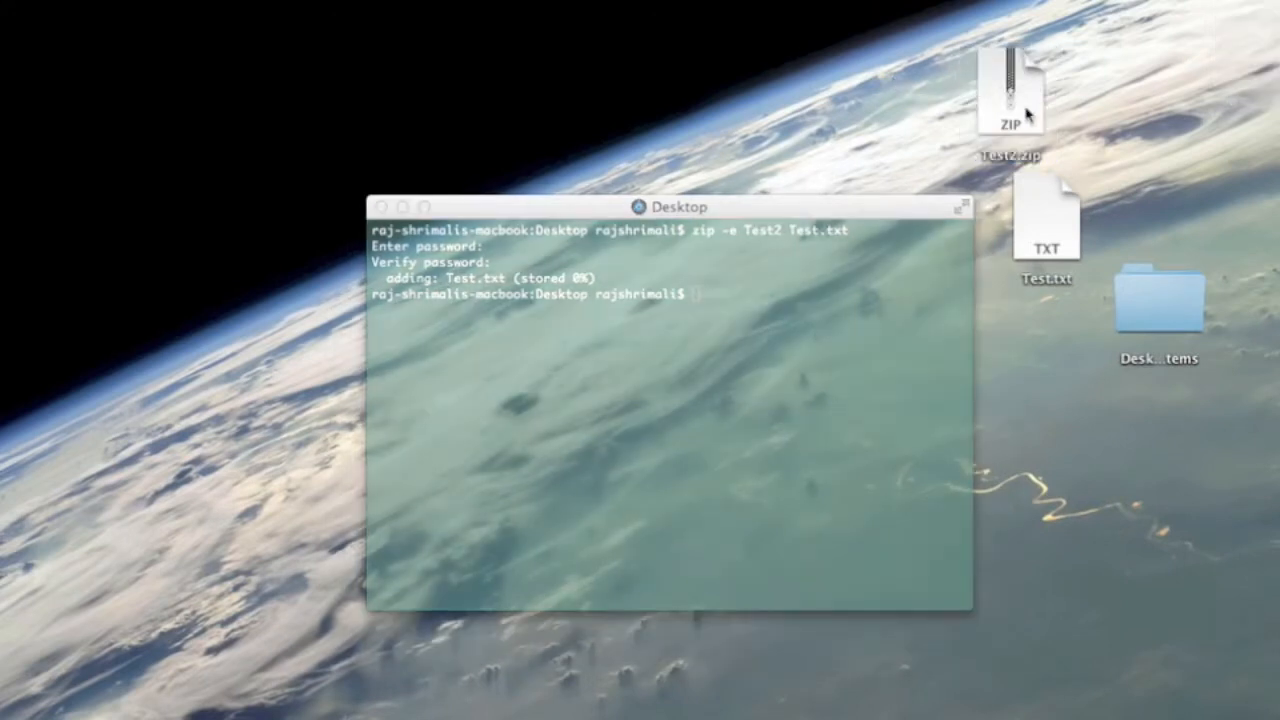
- Open Test2.zip from the Desktop and submit its password in Archive Utility
click(1011, 90)
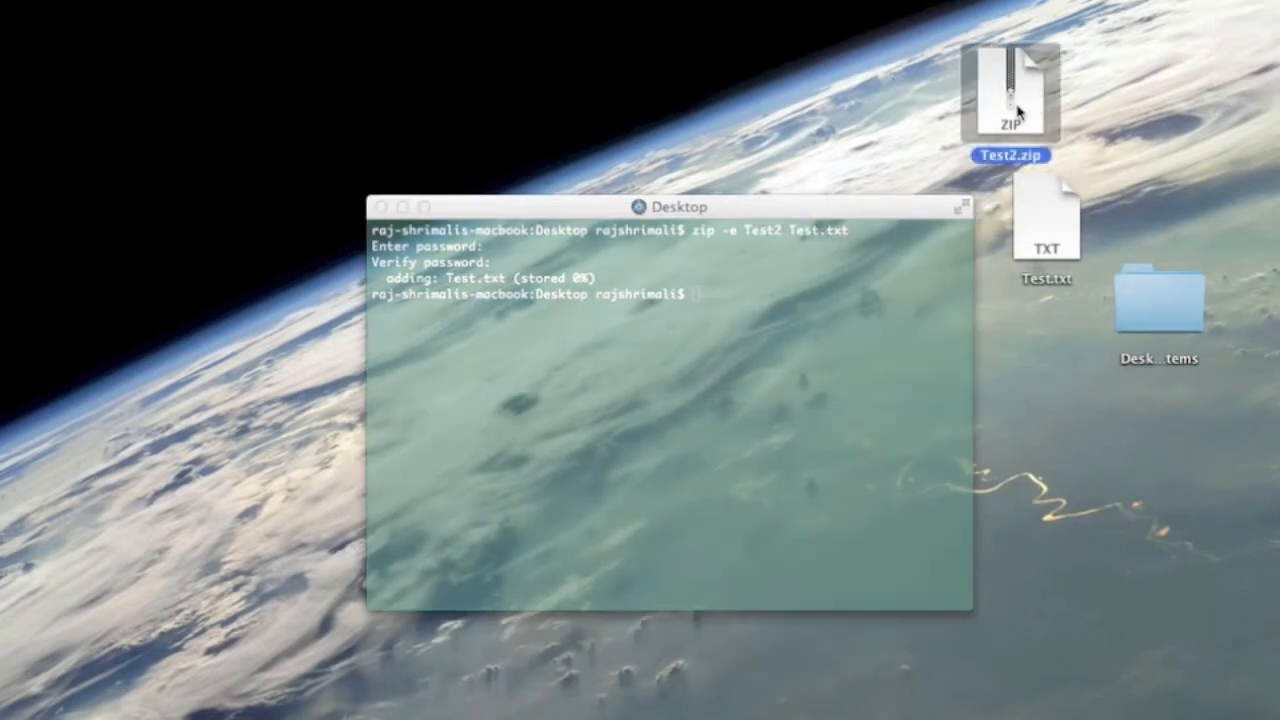
double_click(1012, 90)
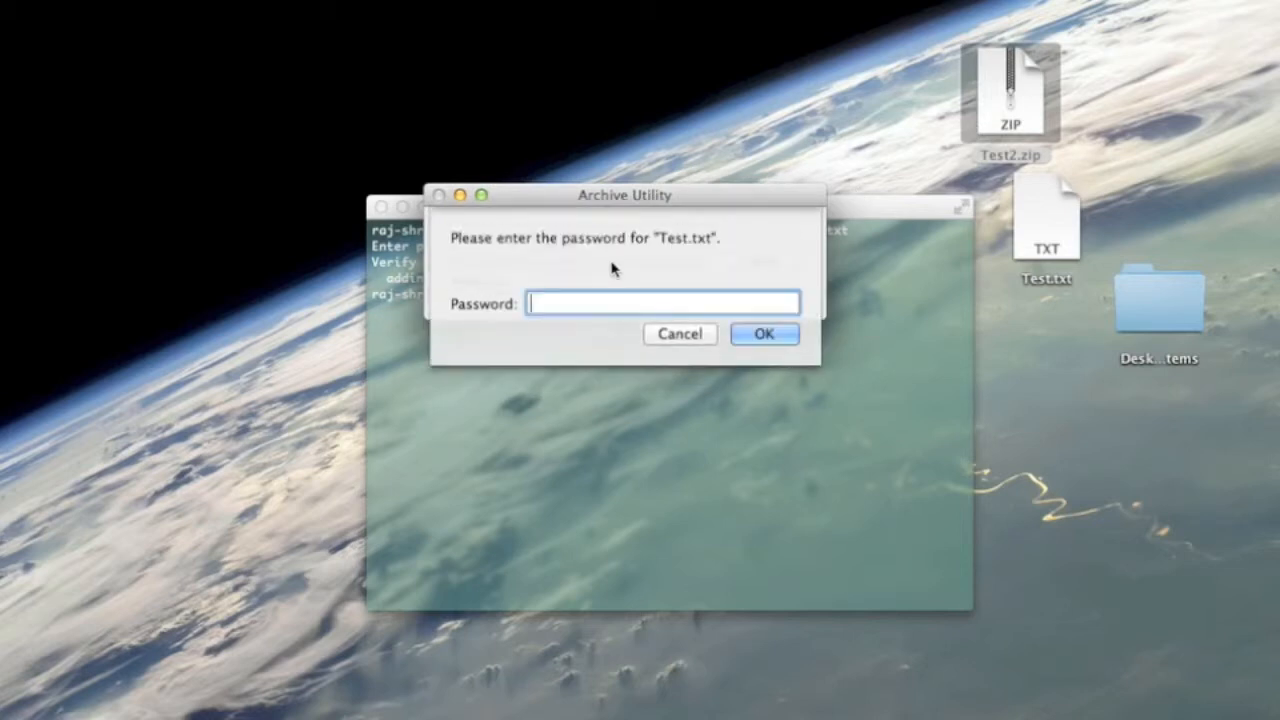
mouse_move(615, 298)
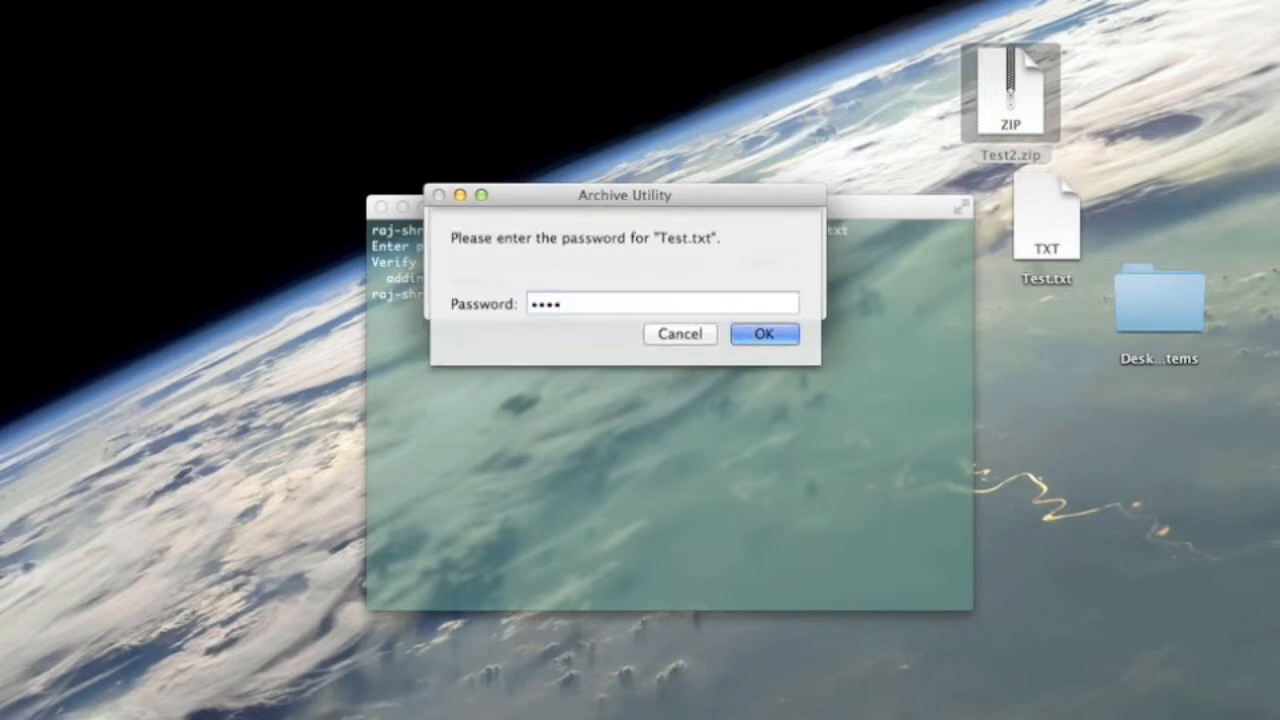
click(764, 333)
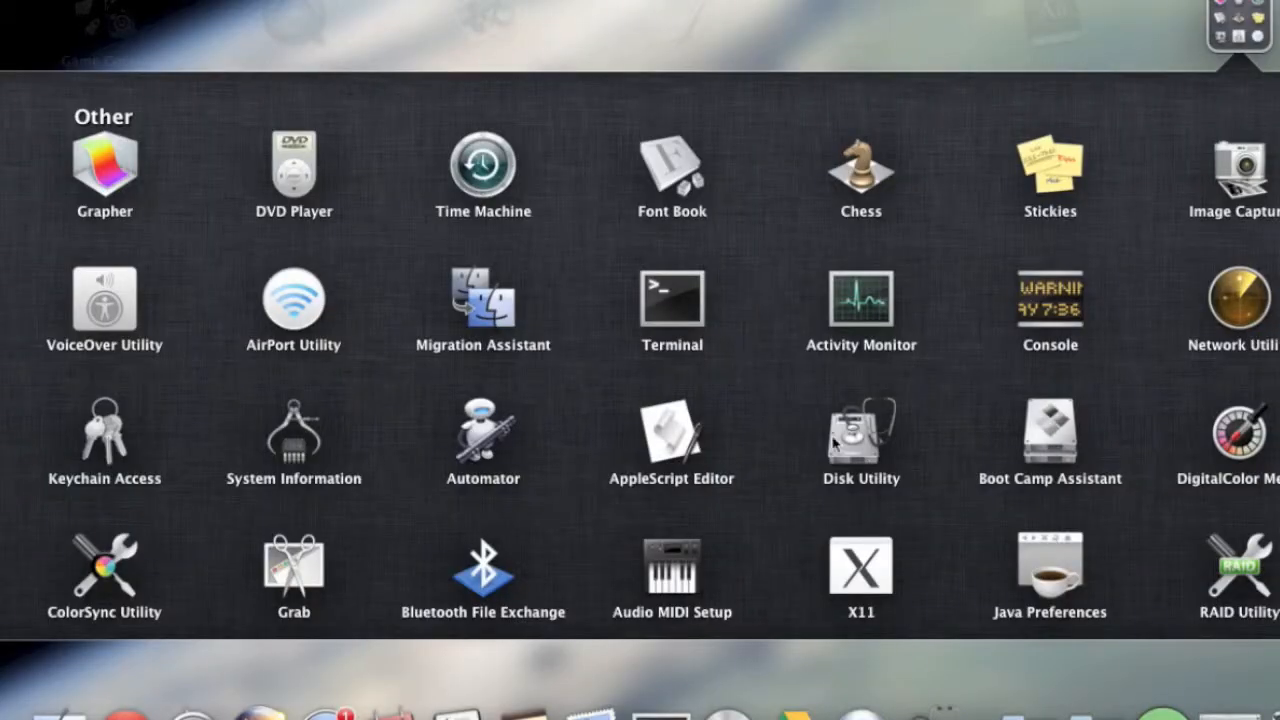
mouse_move(835, 517)
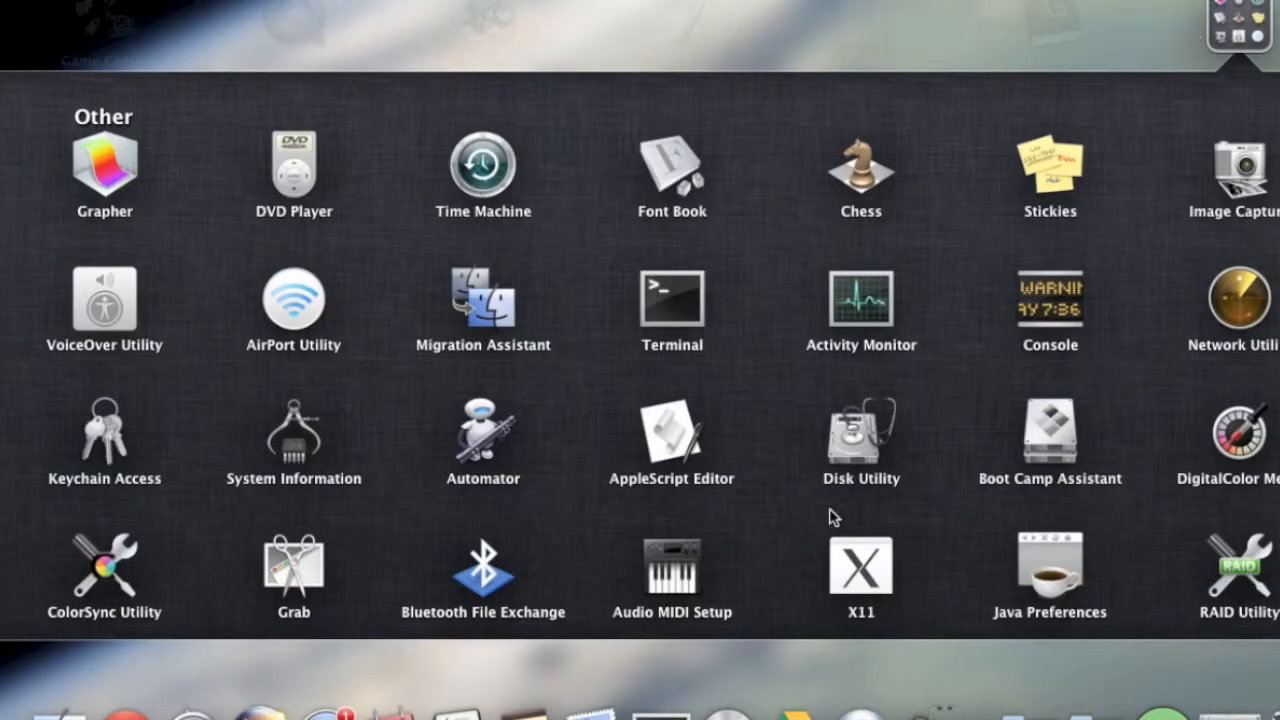
- Launch Disk Utility from Launchpad's Other folder
double_click(861, 440)
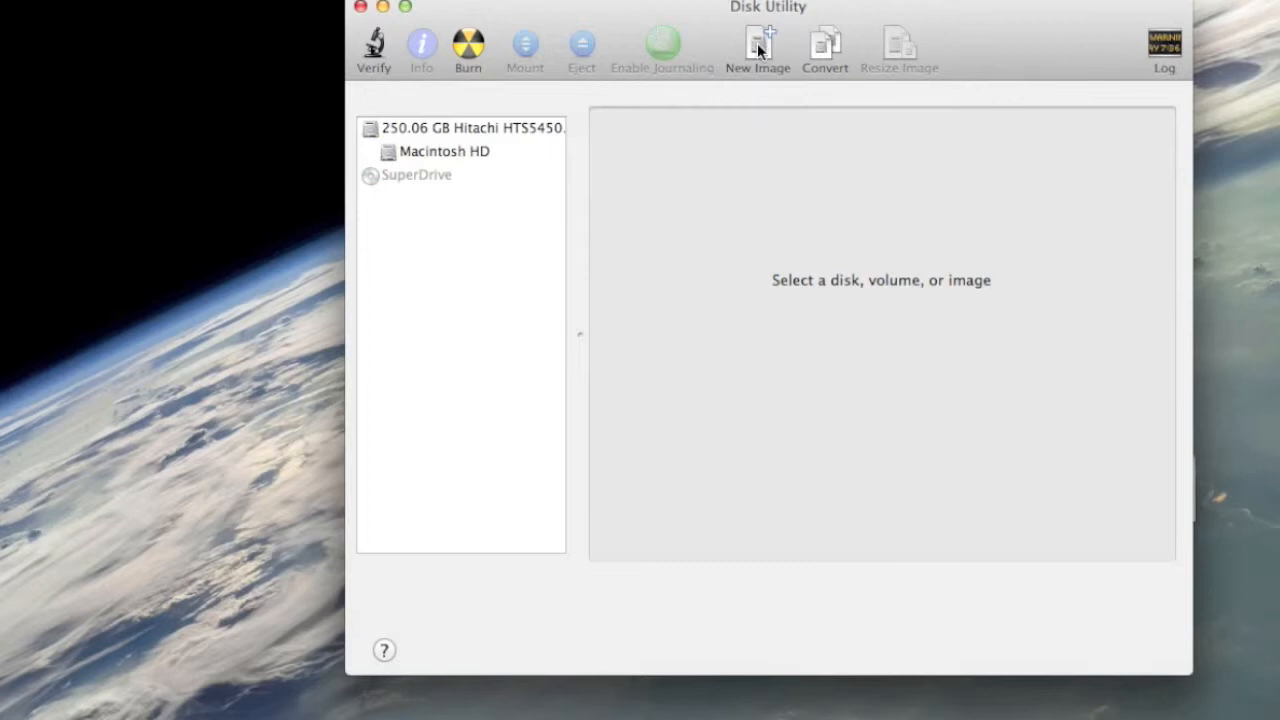
- Start a new blank image saved as 'Encryption' with 128-bit AES encryption
click(757, 45)
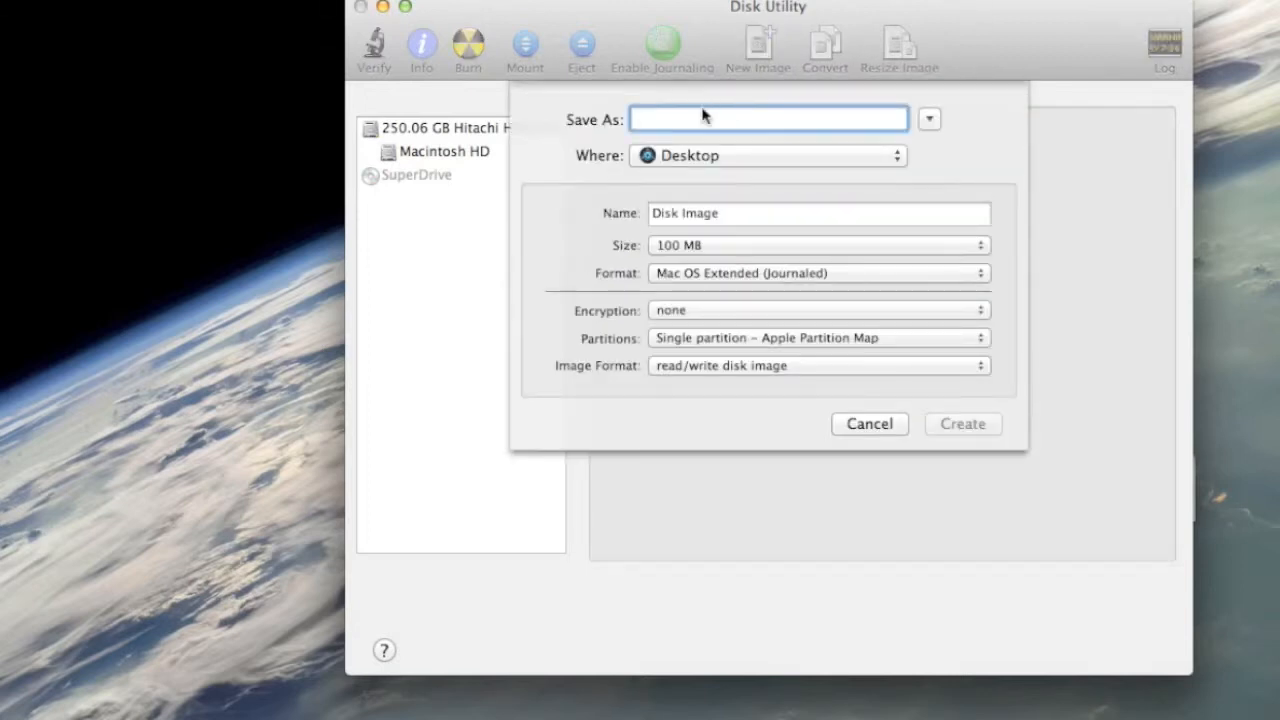
text(Encryp)
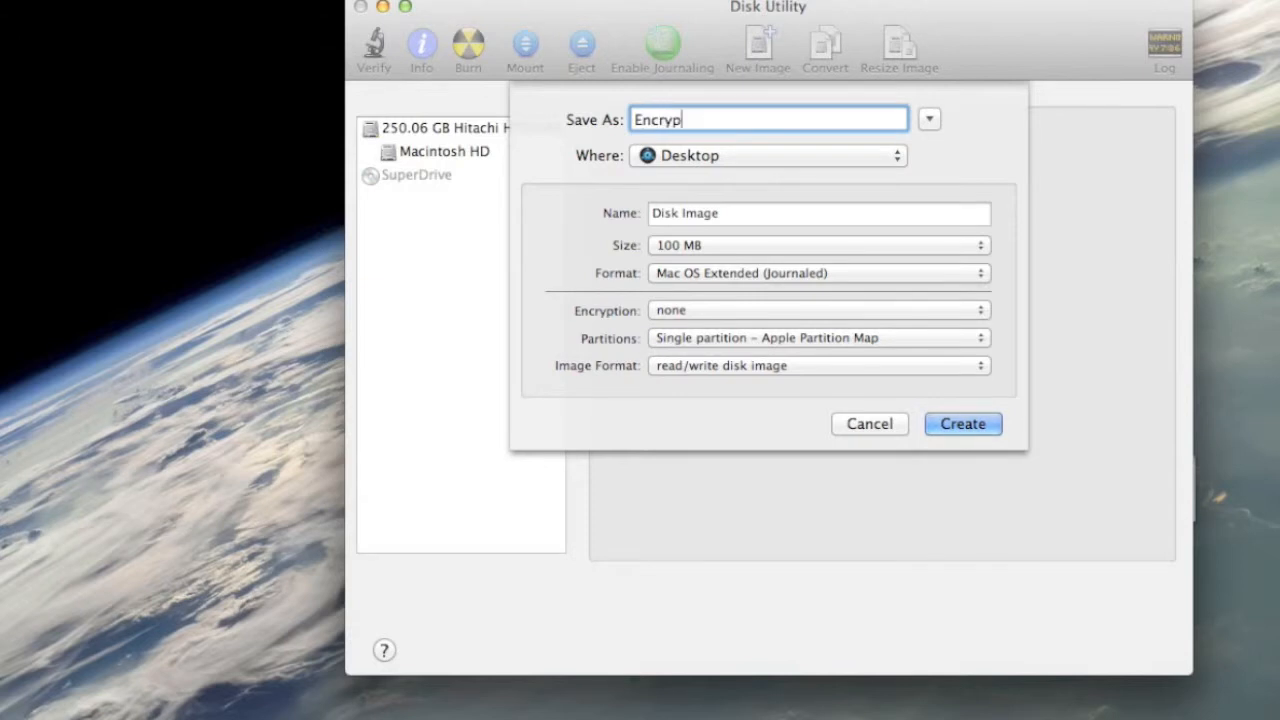
text(tion)
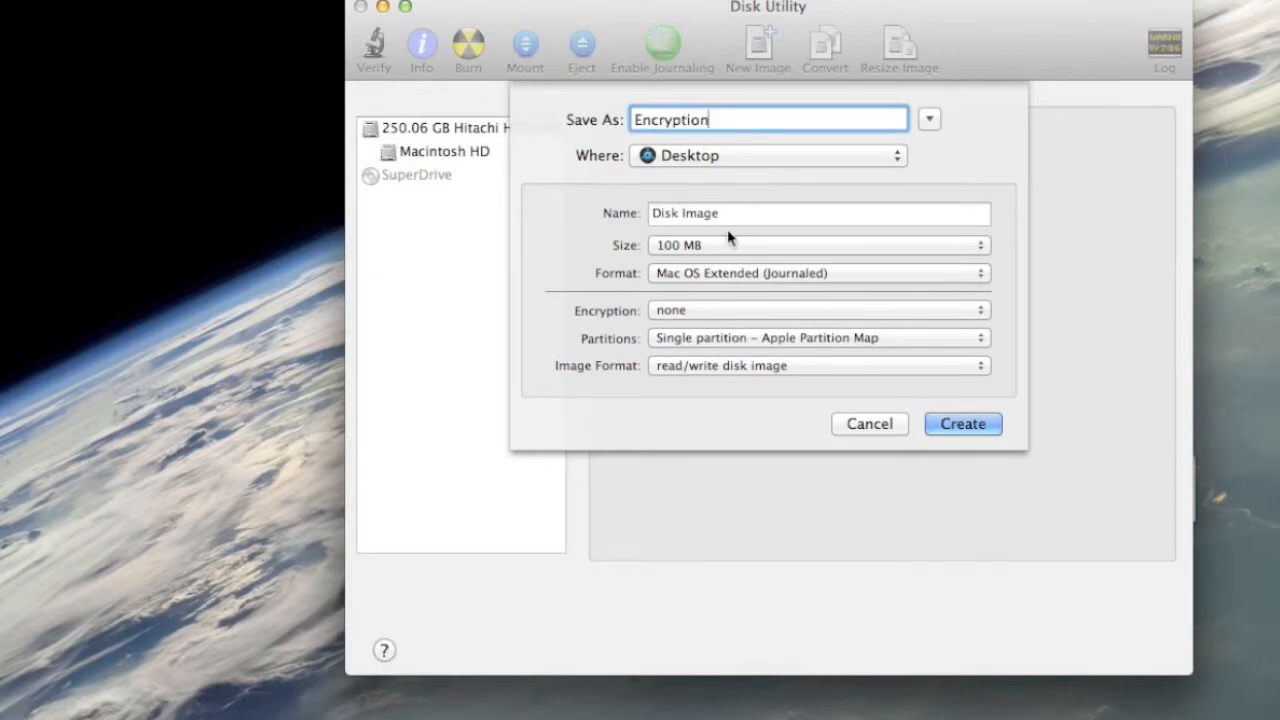
mouse_move(710, 322)
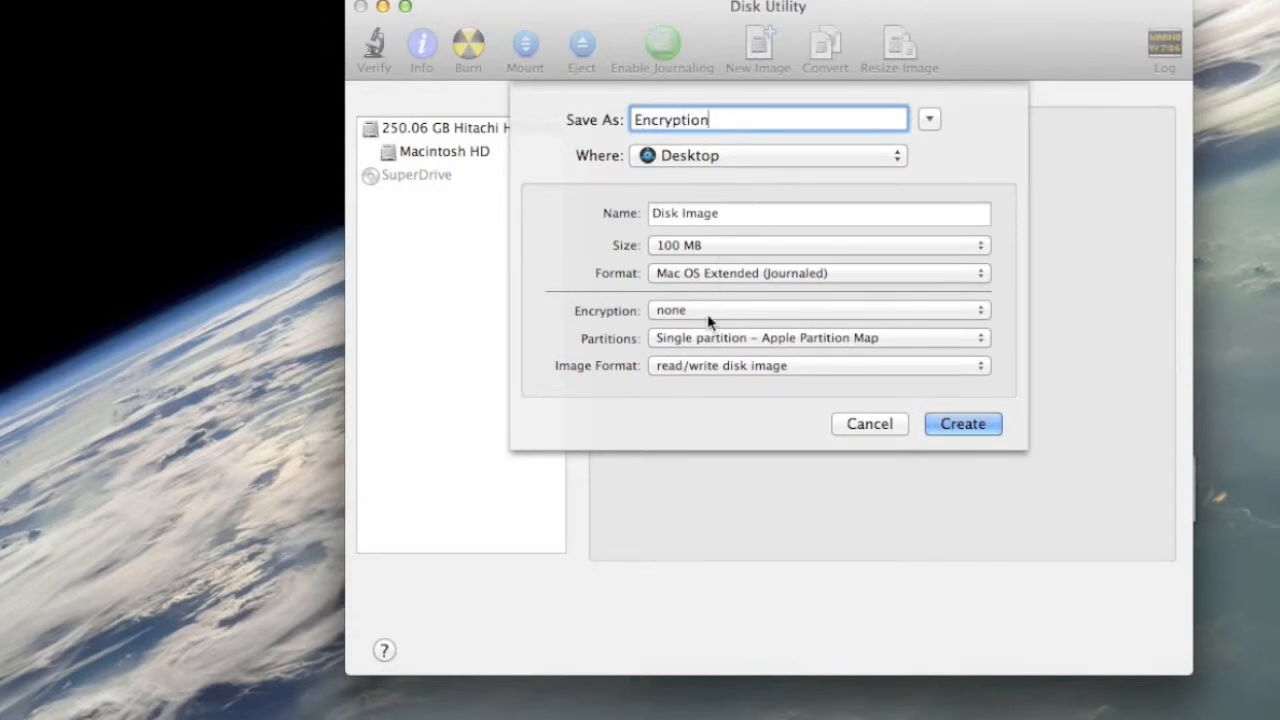
click(818, 310)
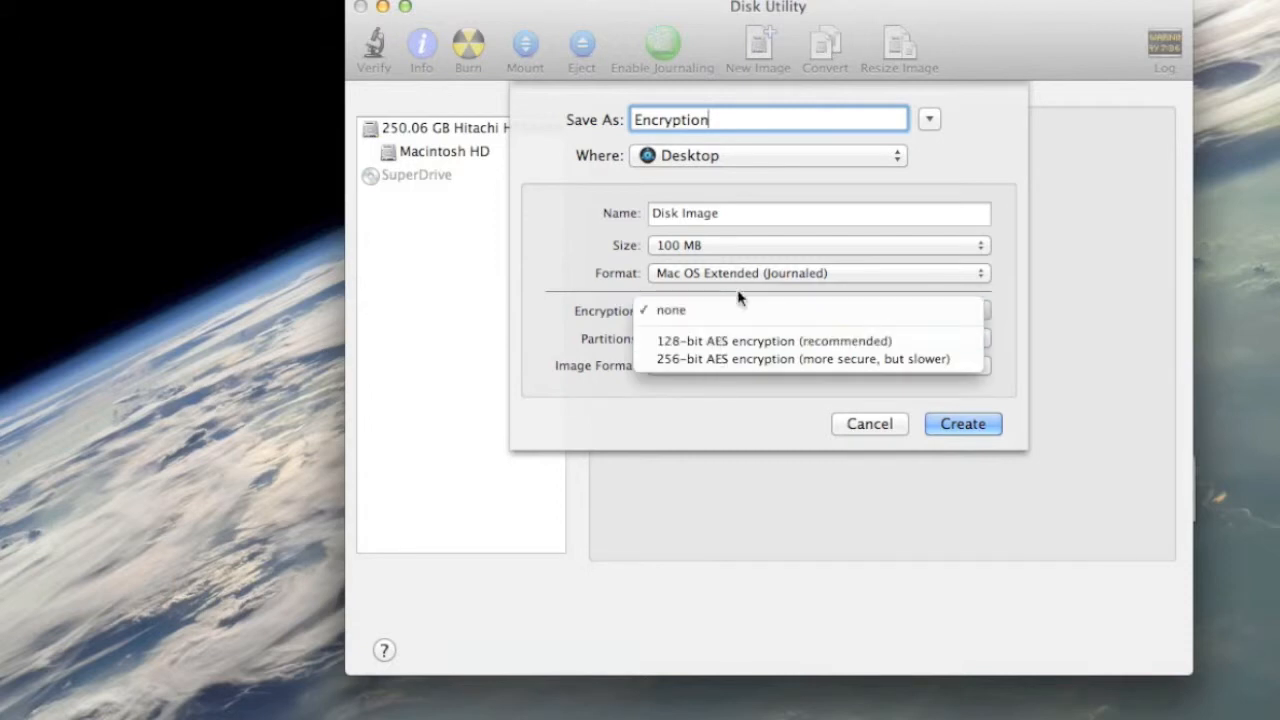
mouse_move(728, 359)
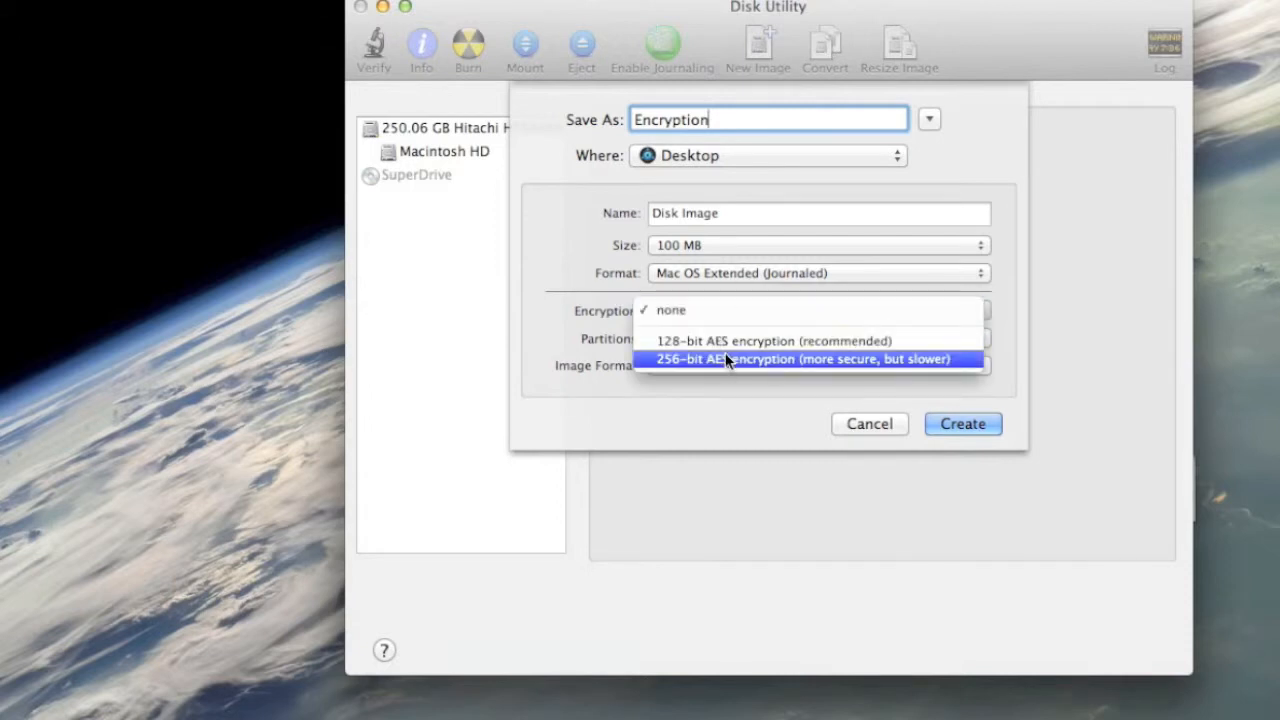
mouse_move(738, 341)
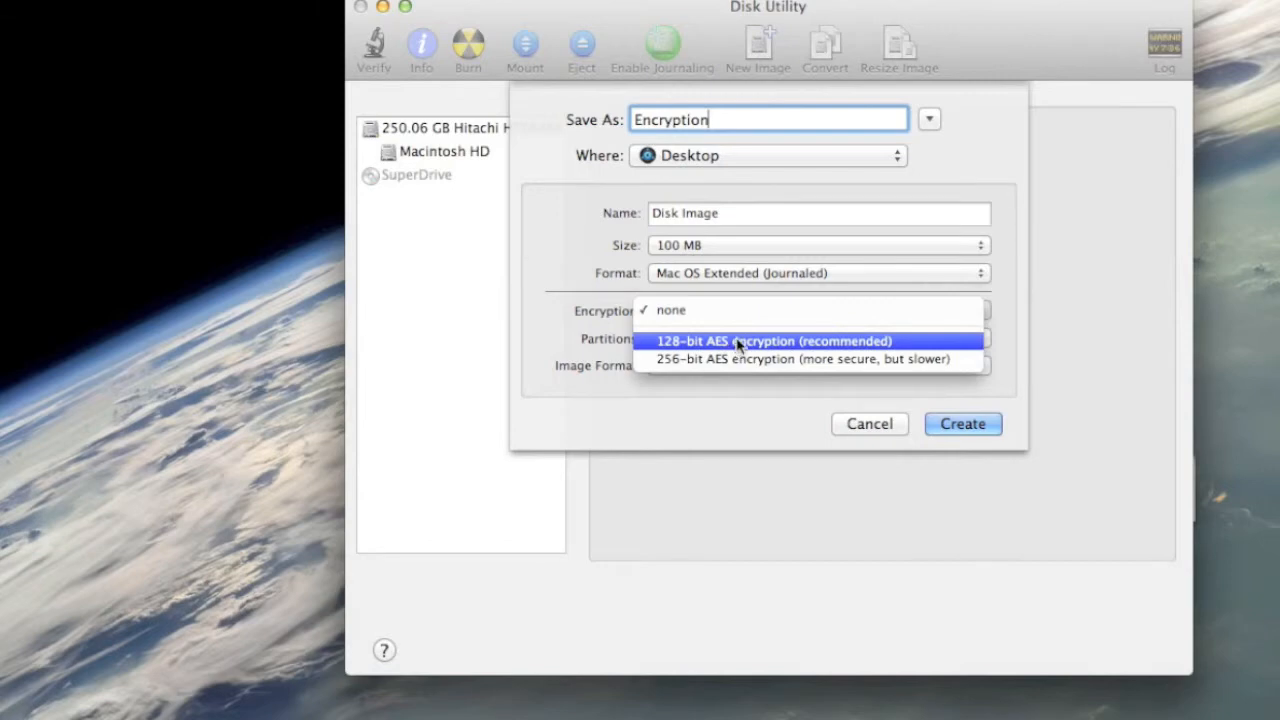
mouse_move(938, 347)
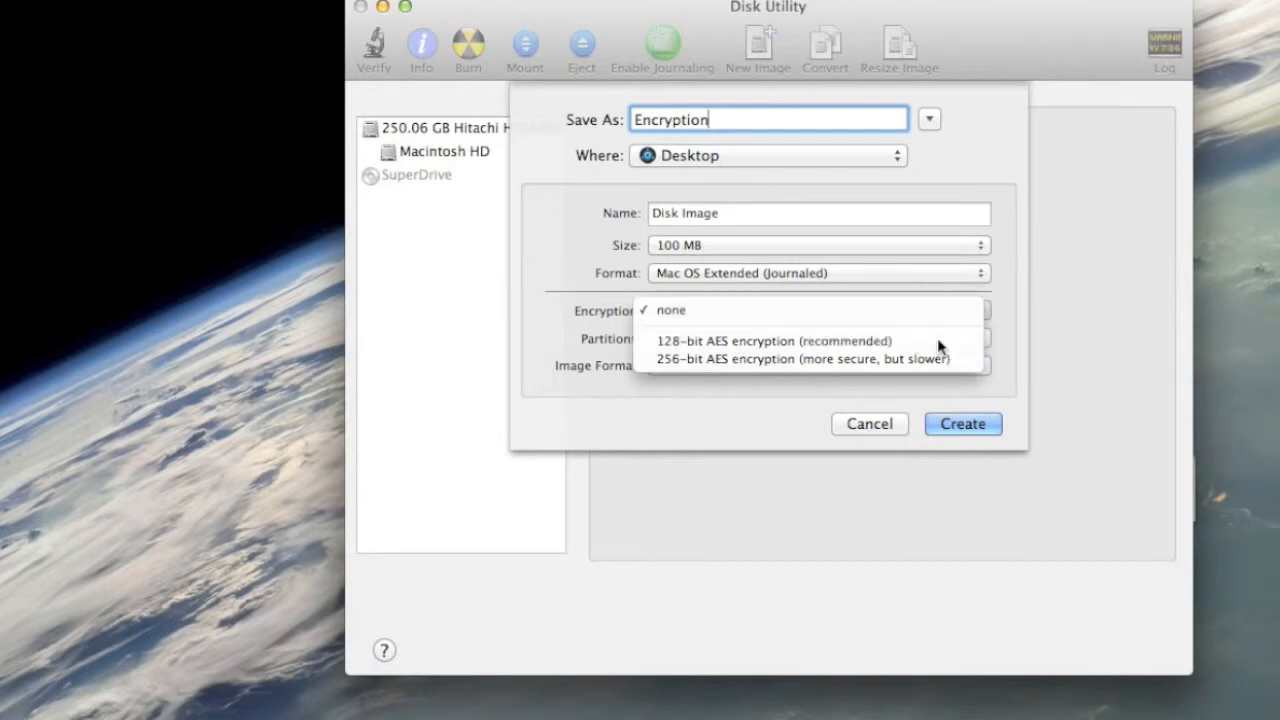
click(772, 341)
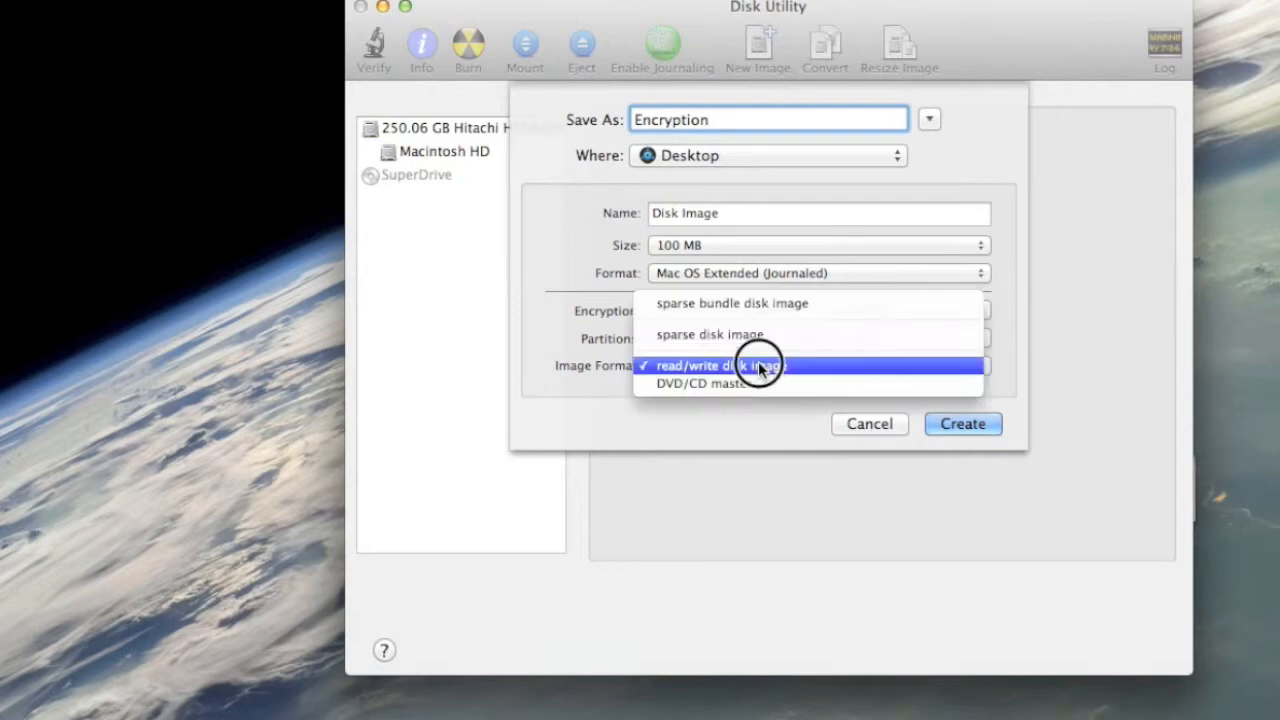
mouse_move(790, 303)
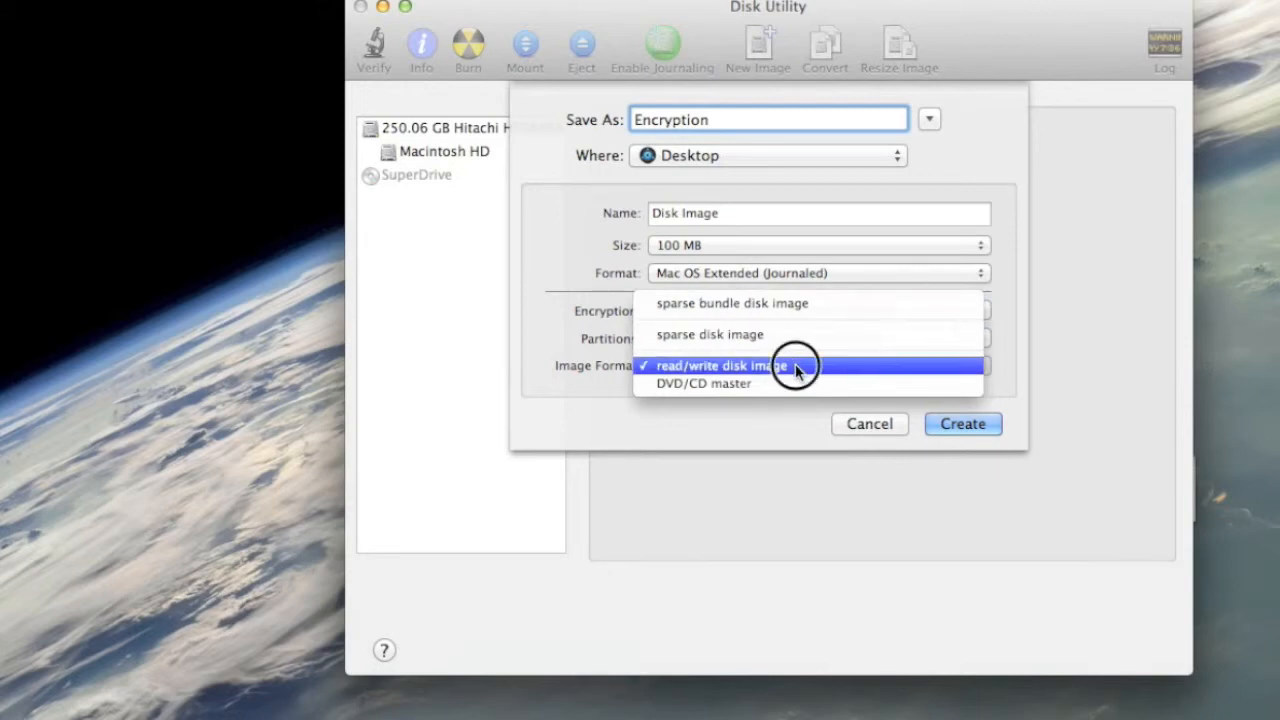
- Keep the read/write image format and set the image size to 100 MB
click(721, 365)
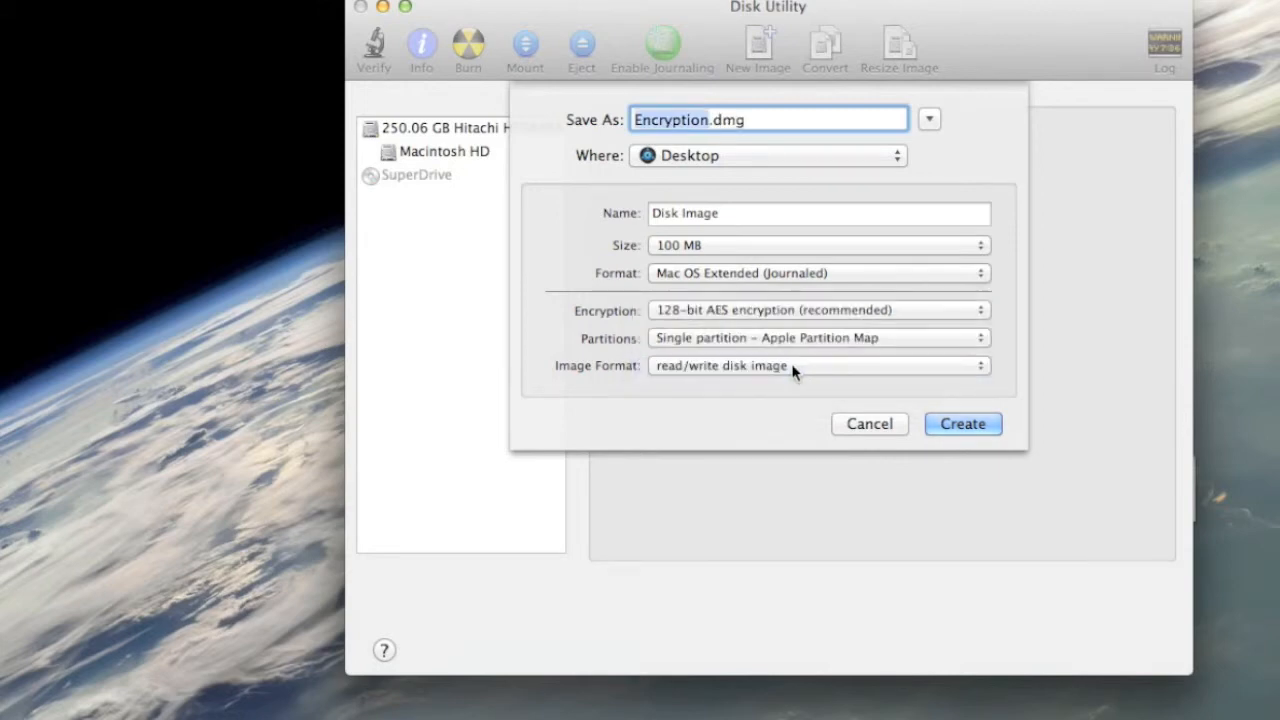
mouse_move(700, 370)
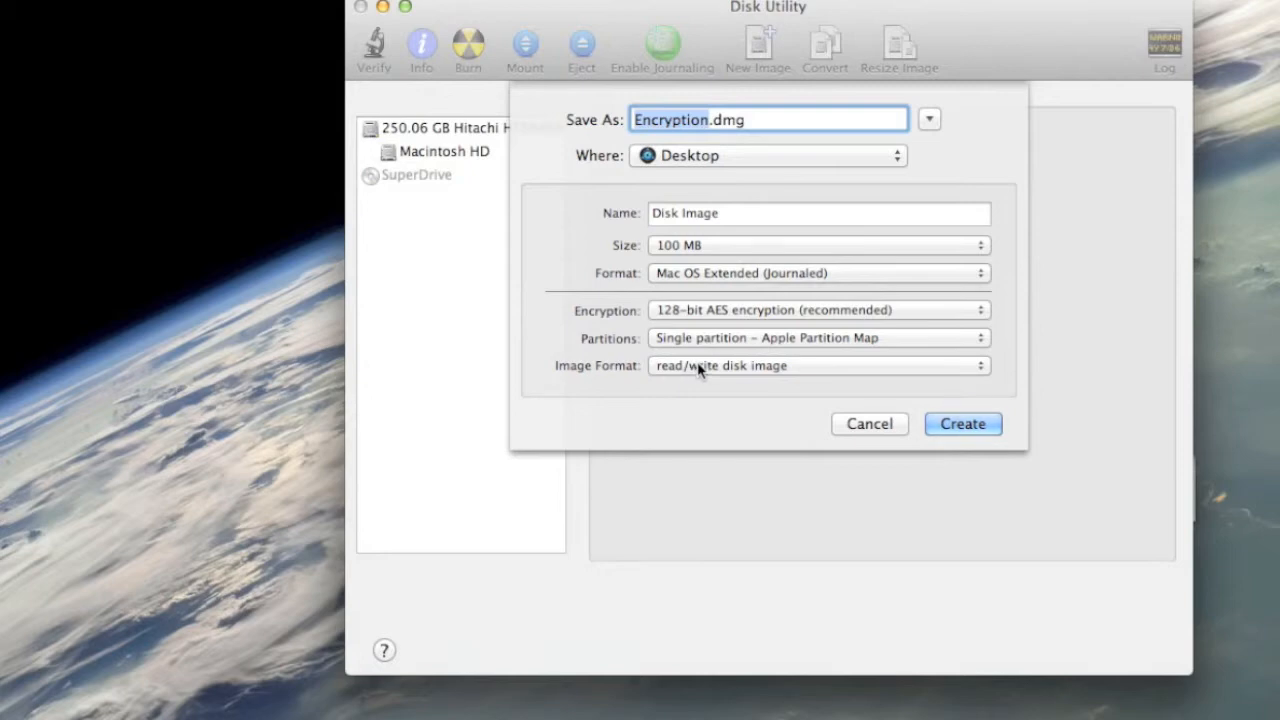
mouse_move(710, 335)
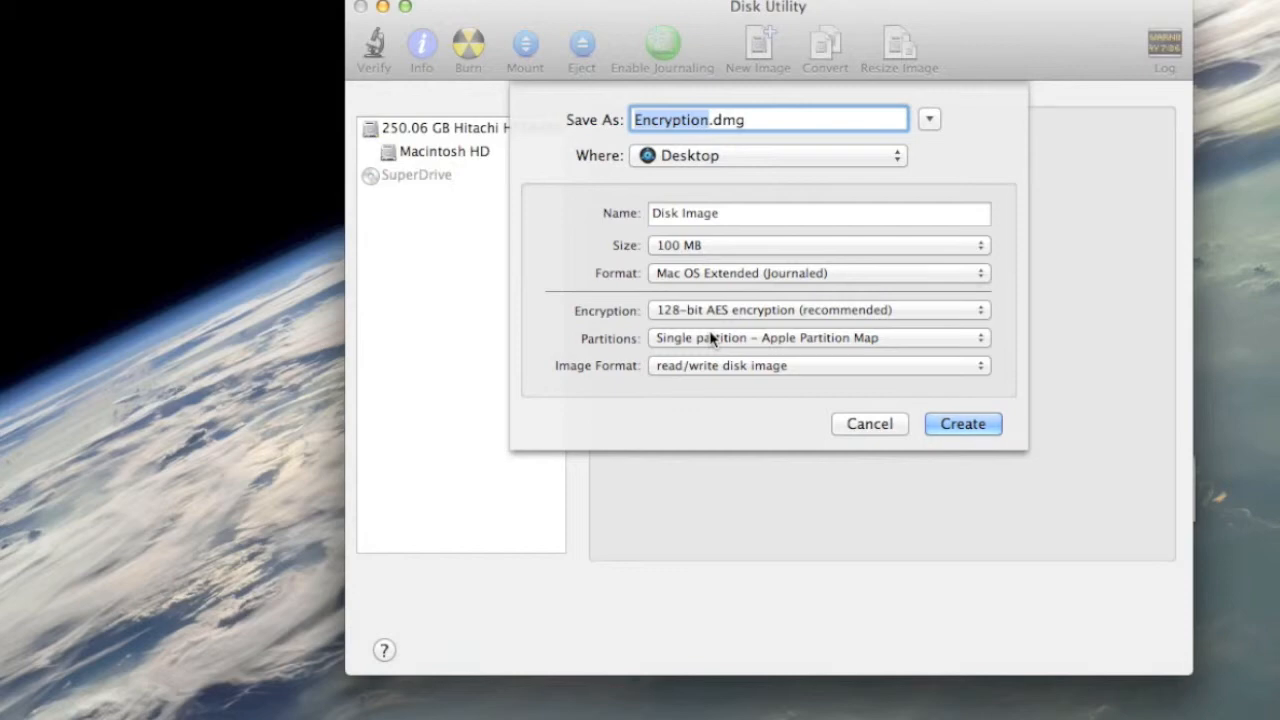
mouse_move(723, 328)
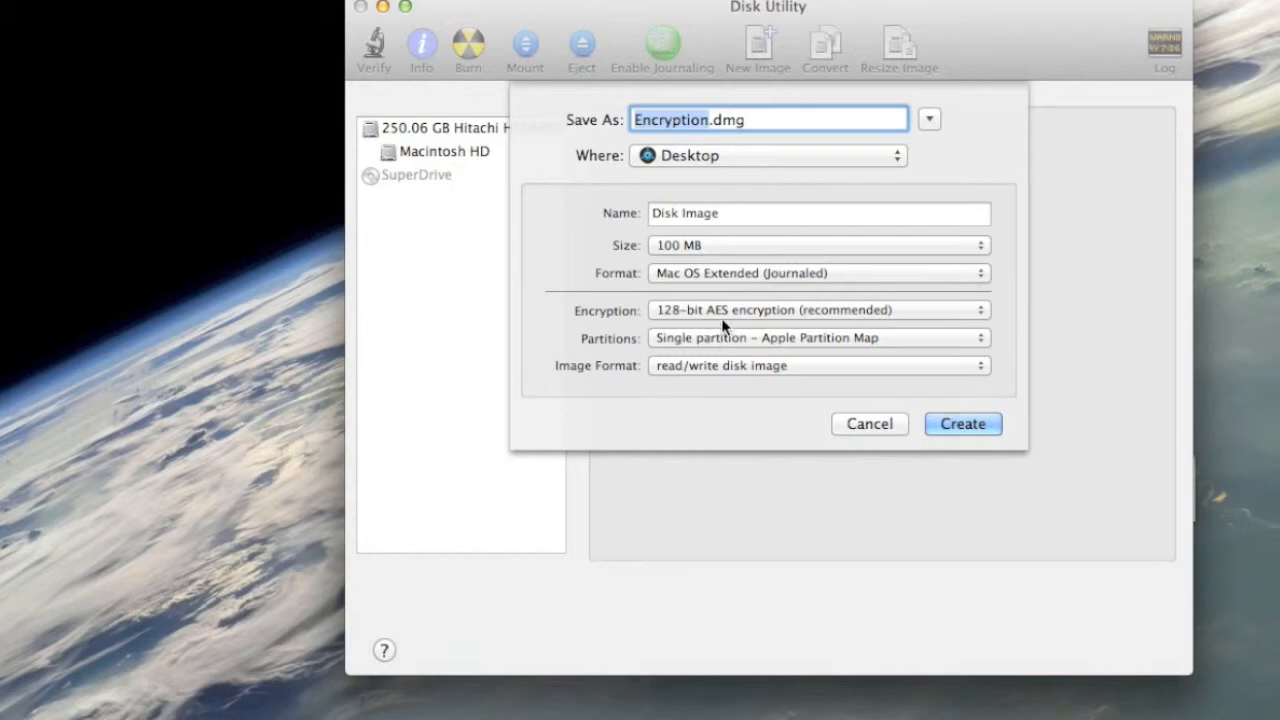
mouse_move(735, 245)
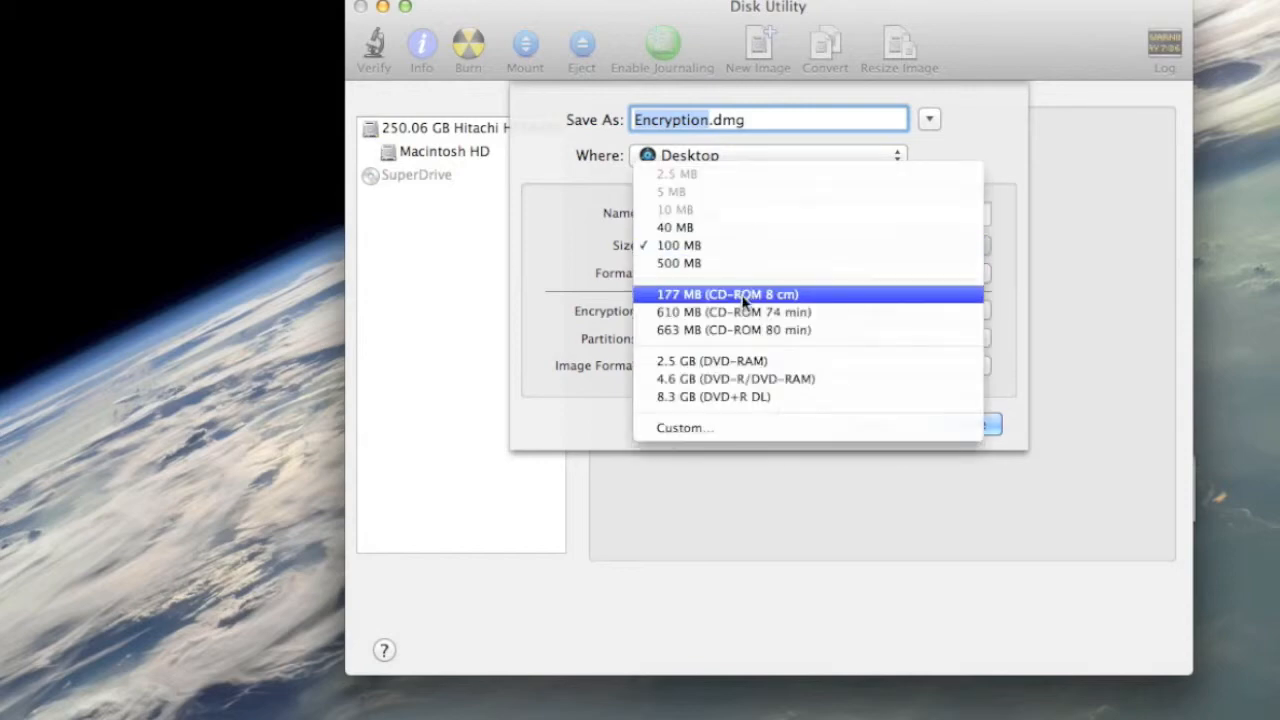
mouse_move(755, 298)
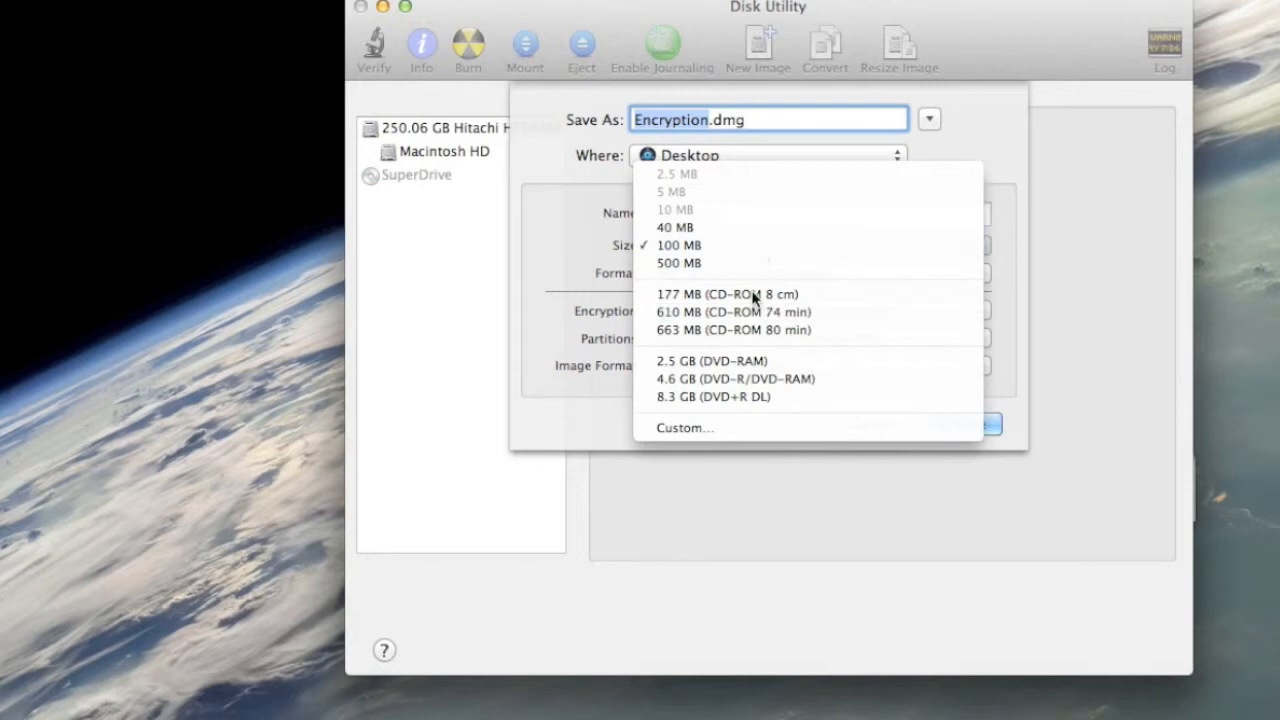
mouse_move(735, 283)
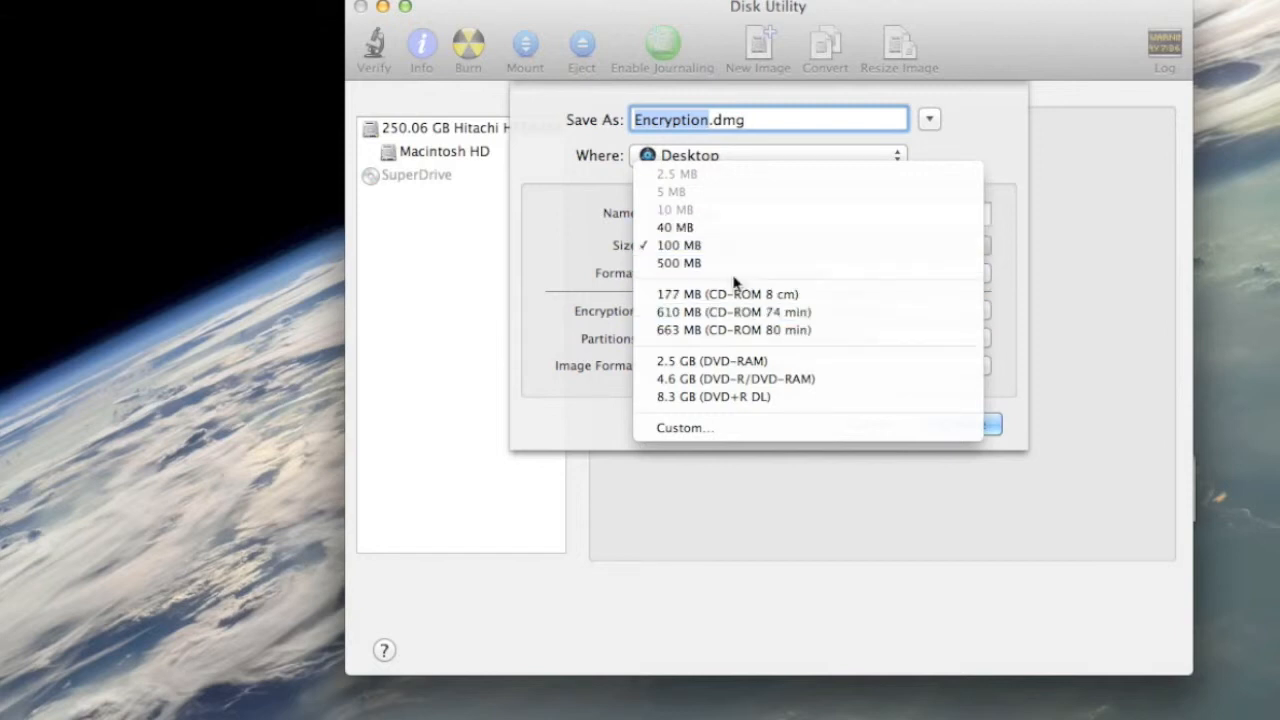
mouse_move(770, 397)
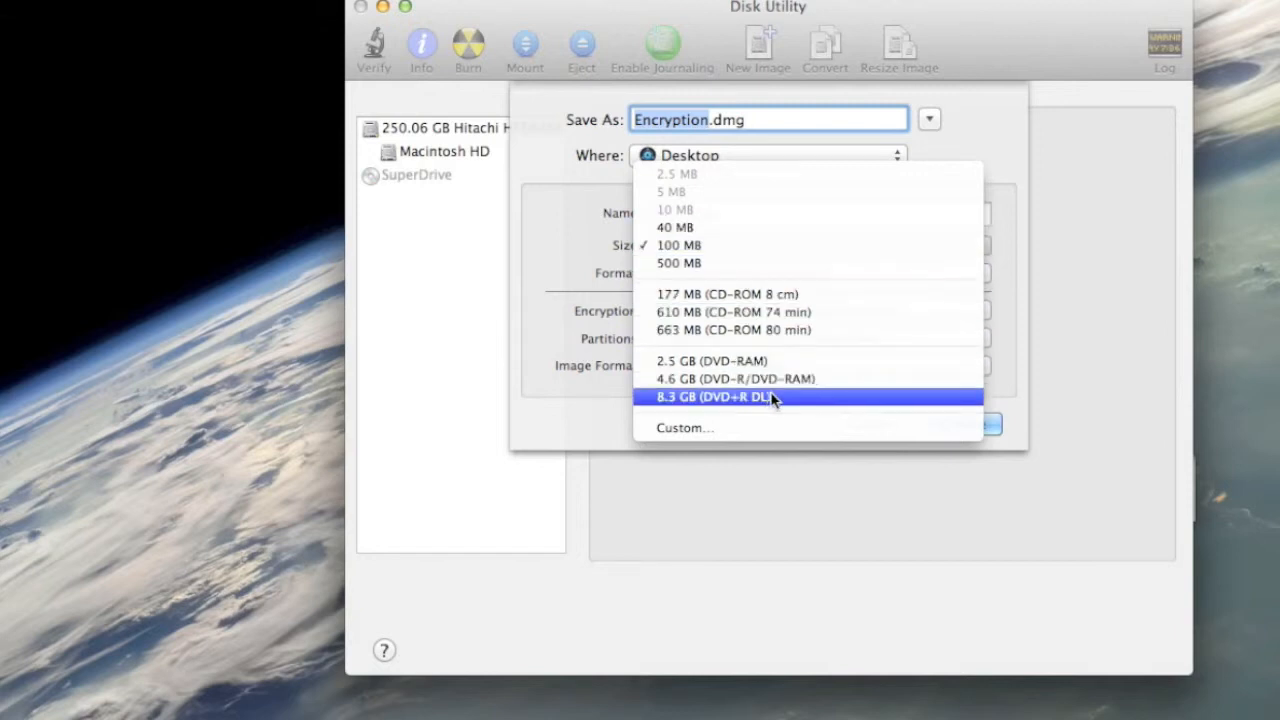
mouse_move(752, 435)
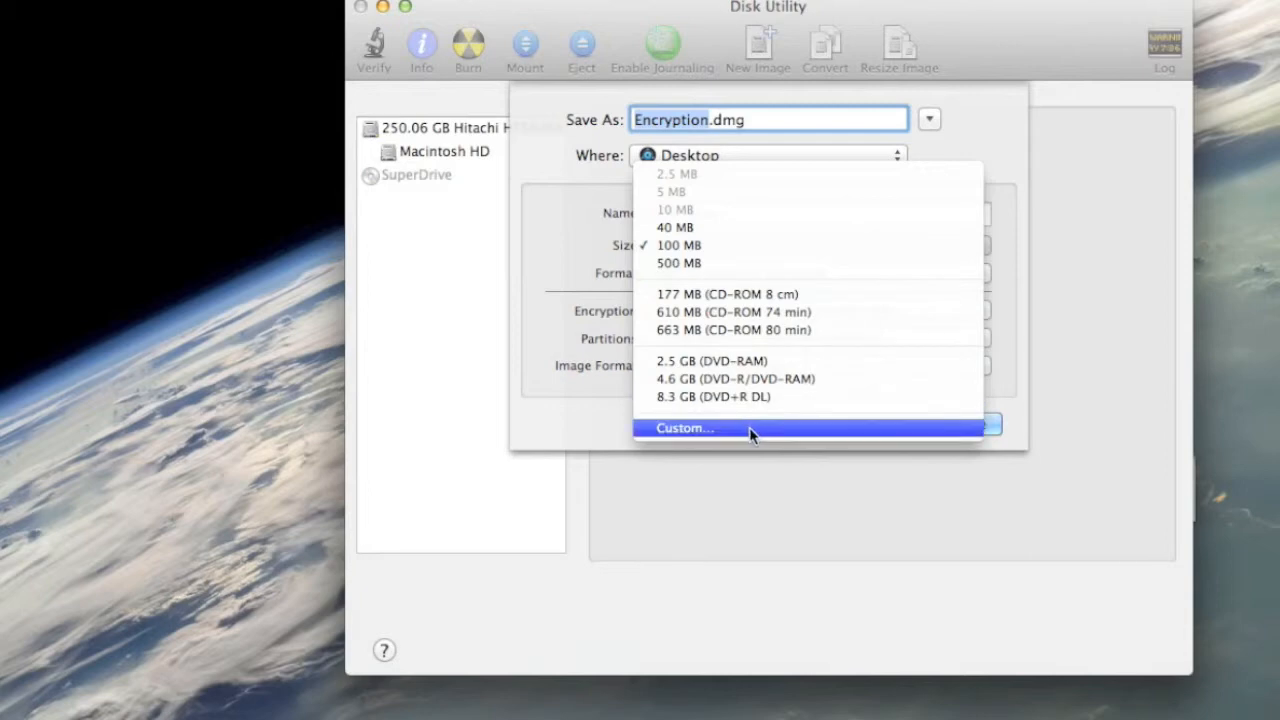
mouse_move(710, 245)
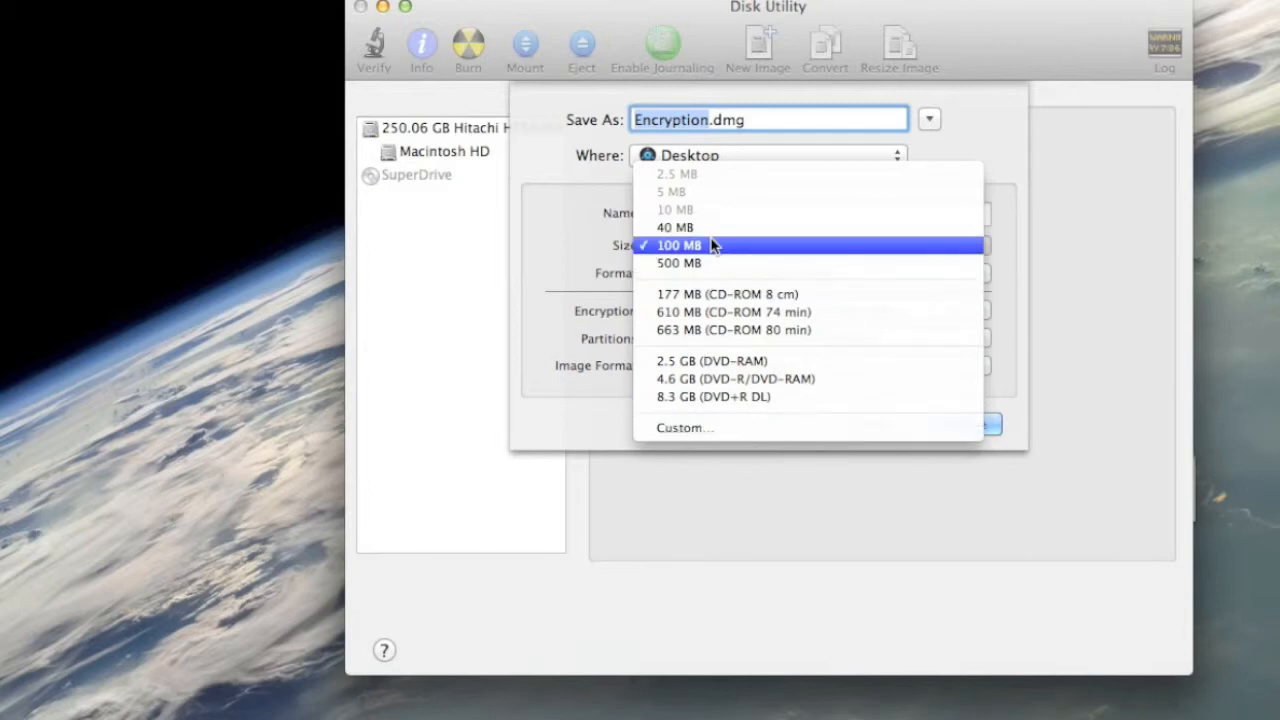
click(679, 245)
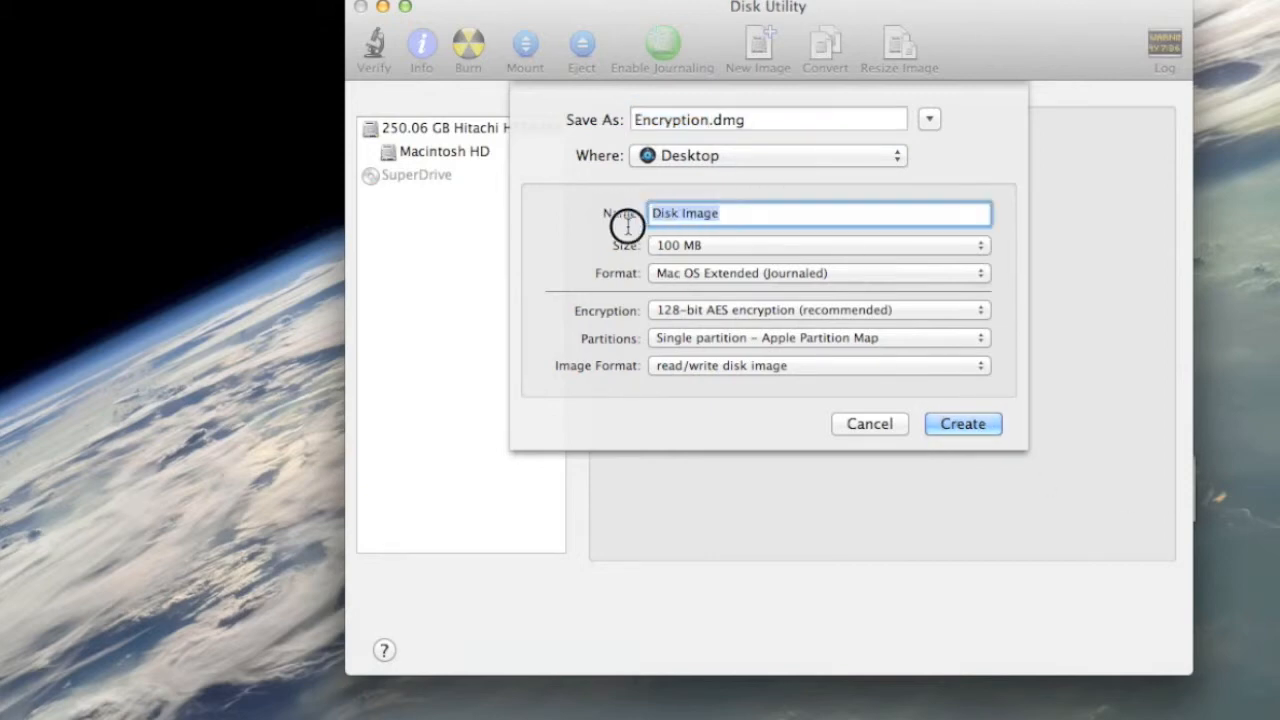
mouse_move(844, 238)
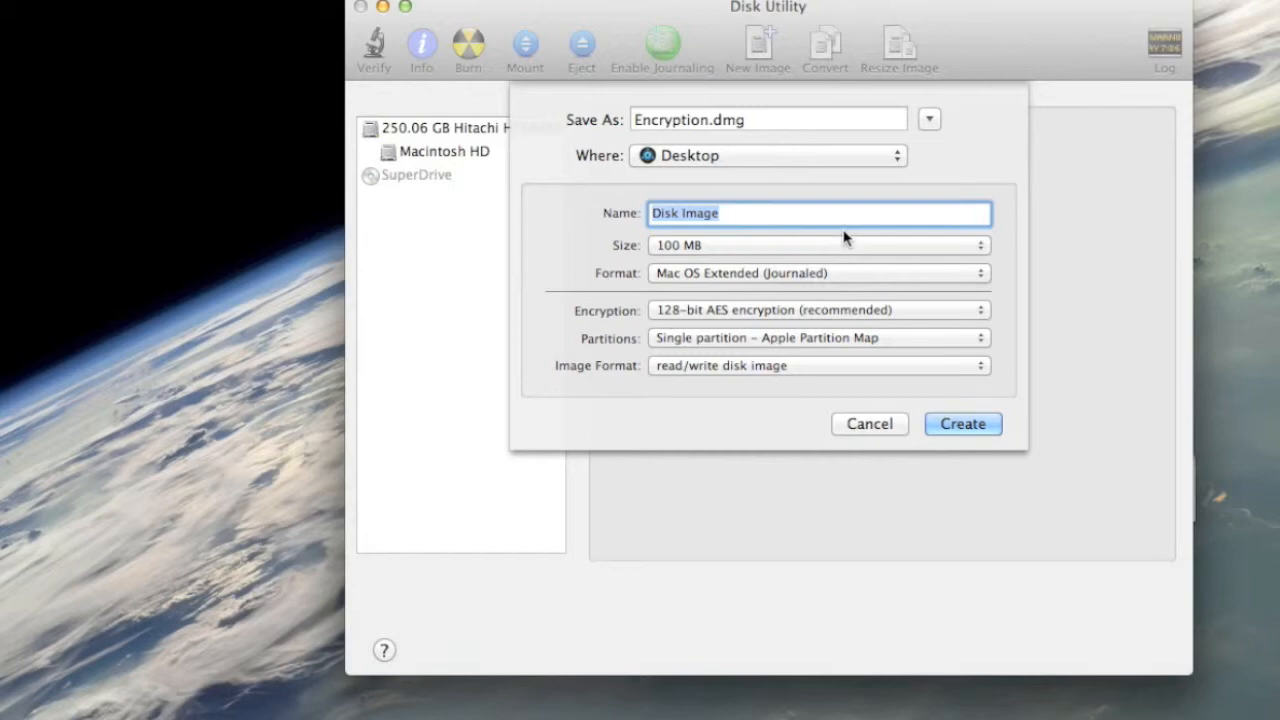
- Name the volume 'Encrypted Disk', keep Mac OS Extended (Journaled), and create the image
text(Encry)
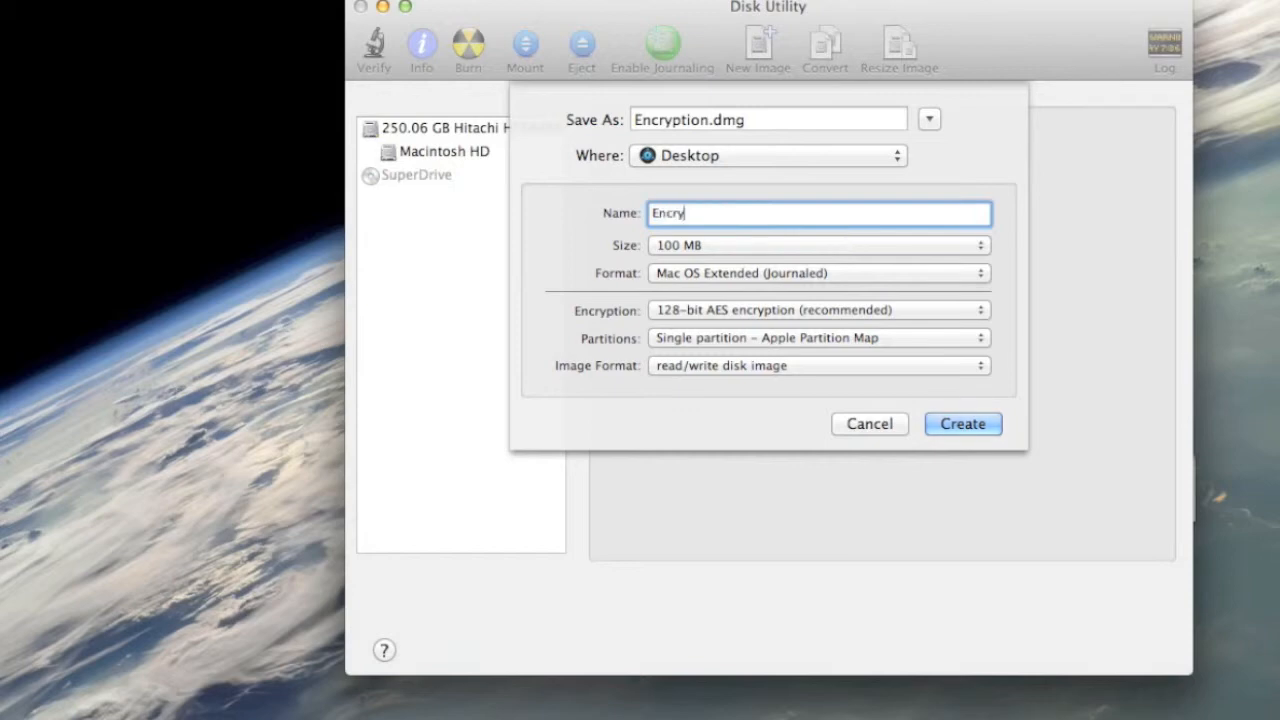
text(pte)
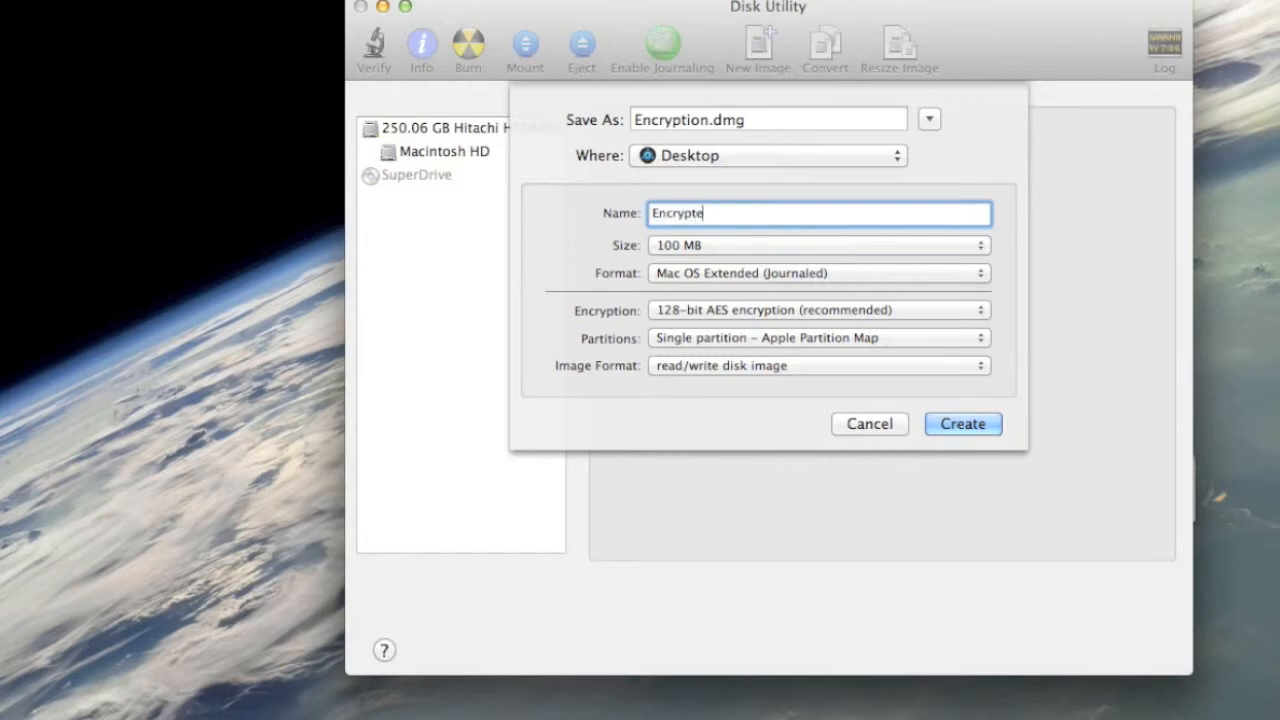
text(d Di)
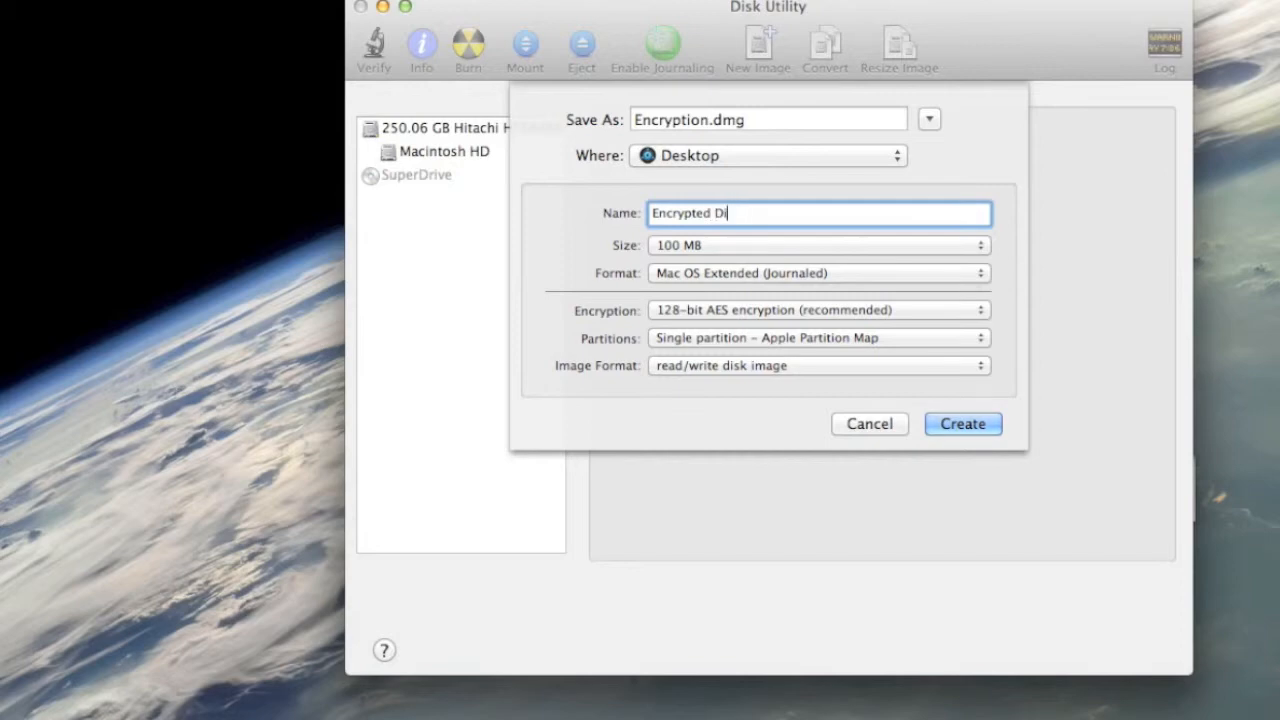
text(sk)
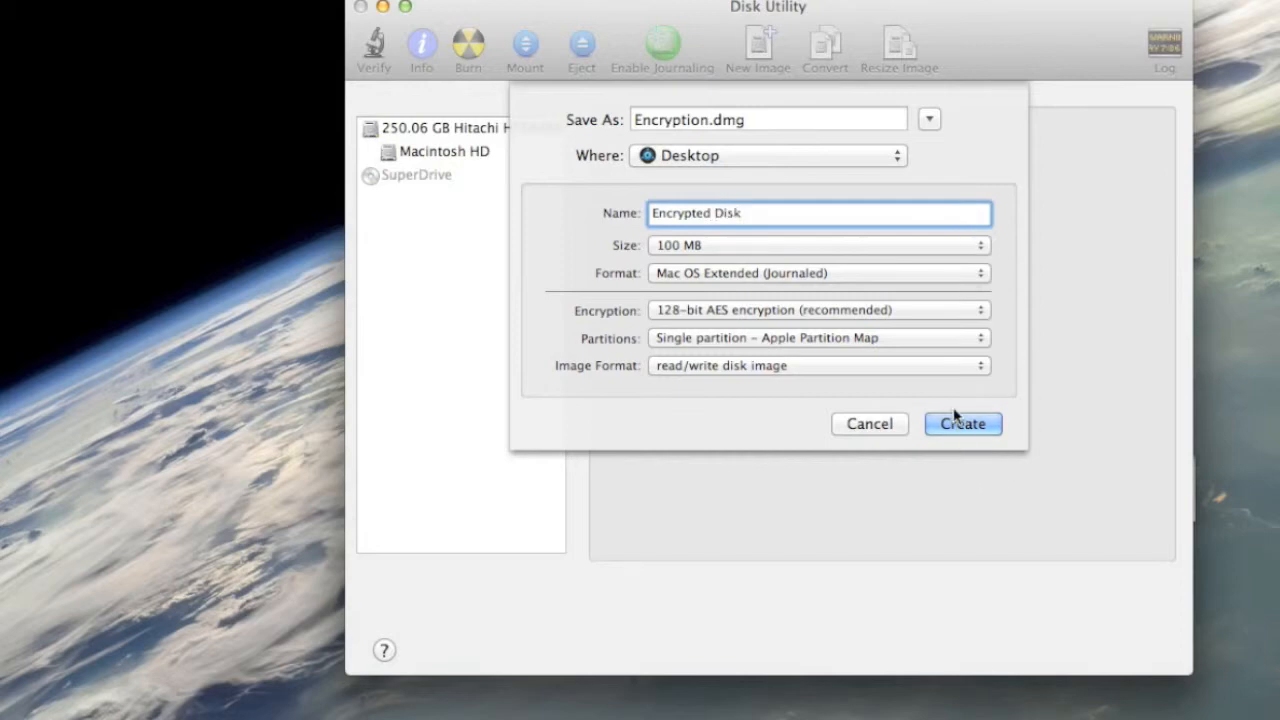
click(818, 273)
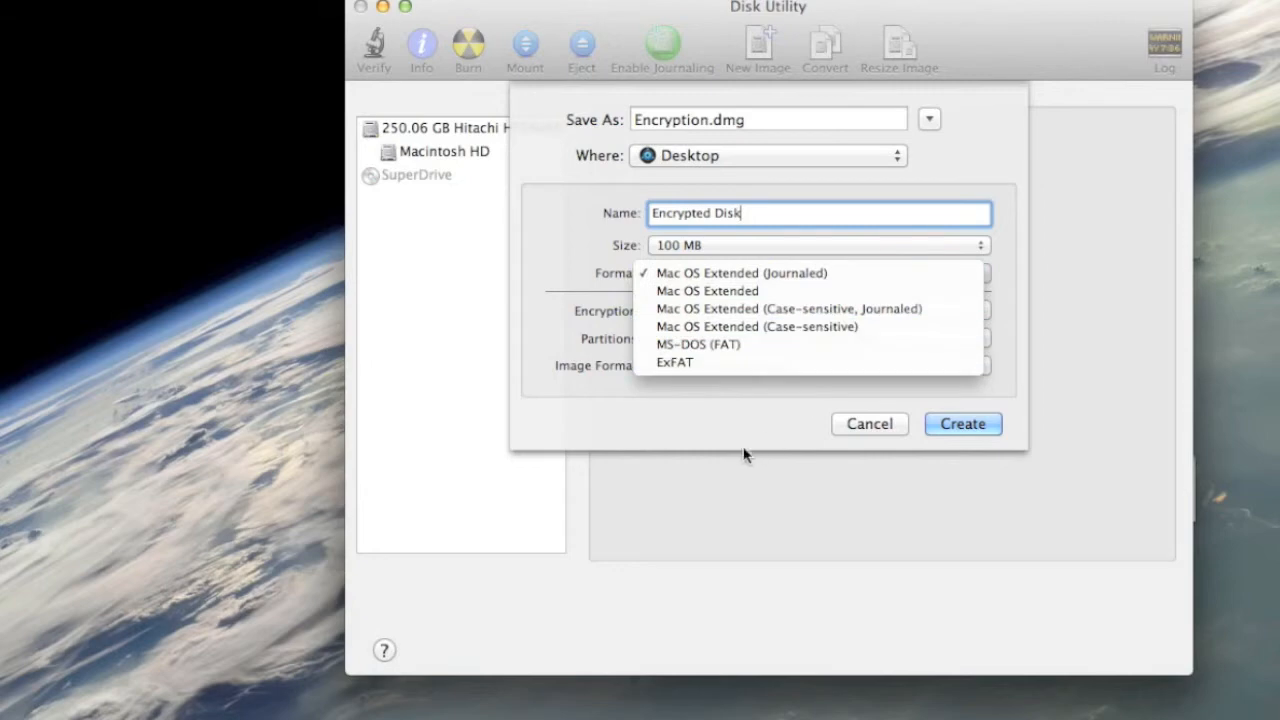
click(740, 273)
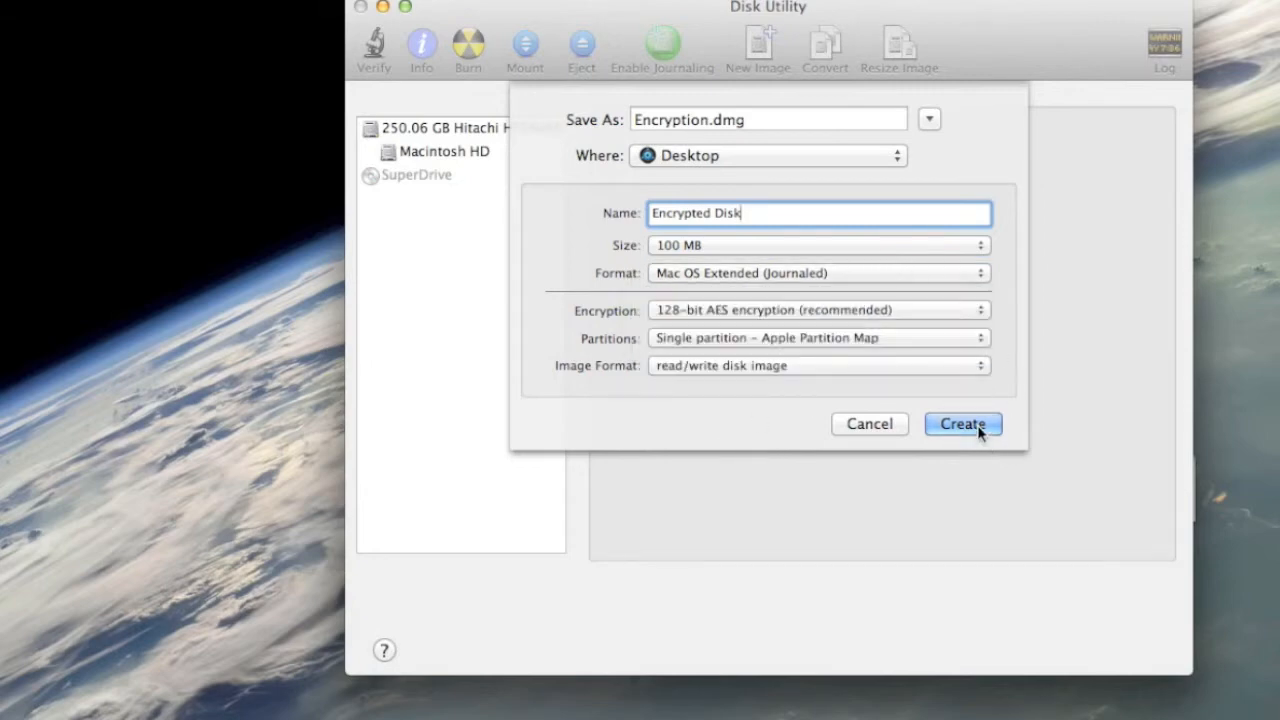
click(961, 423)
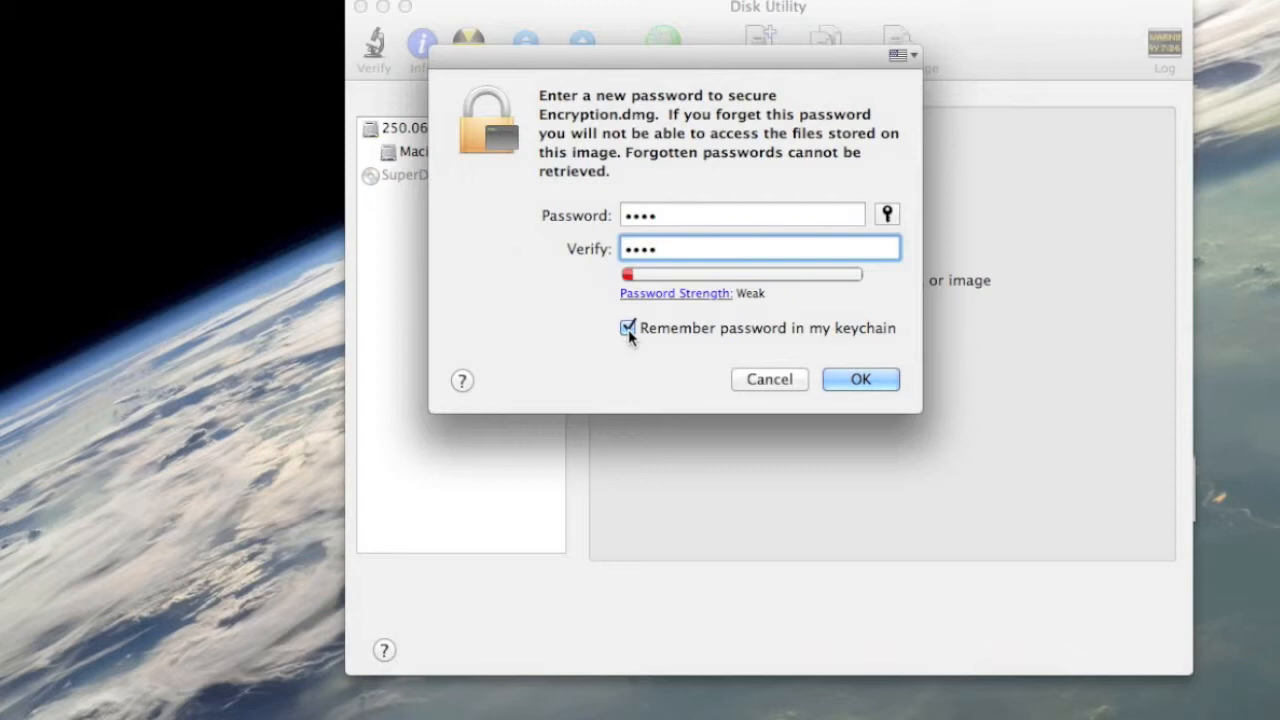
- Set the image password with Remember password in my keychain unticked
click(860, 379)
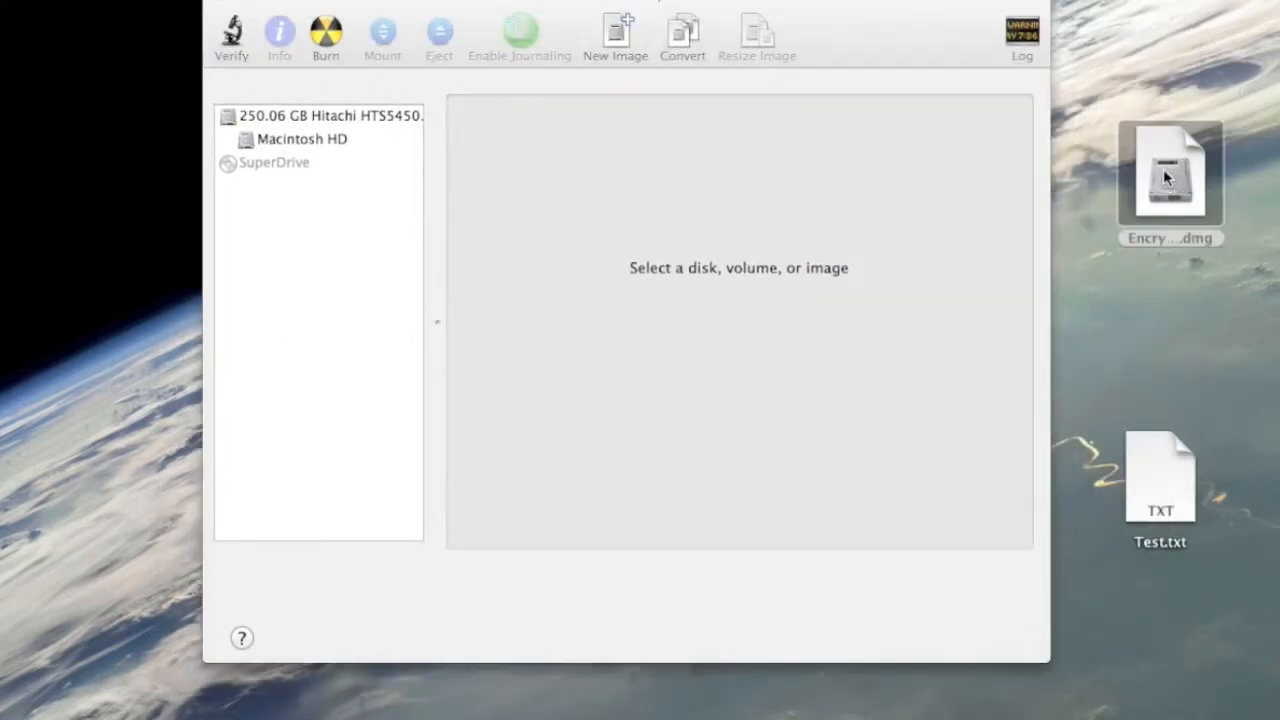
- View the Info for the mounted Encrypted Disk (102.4 MB) and close it
click(1169, 175)
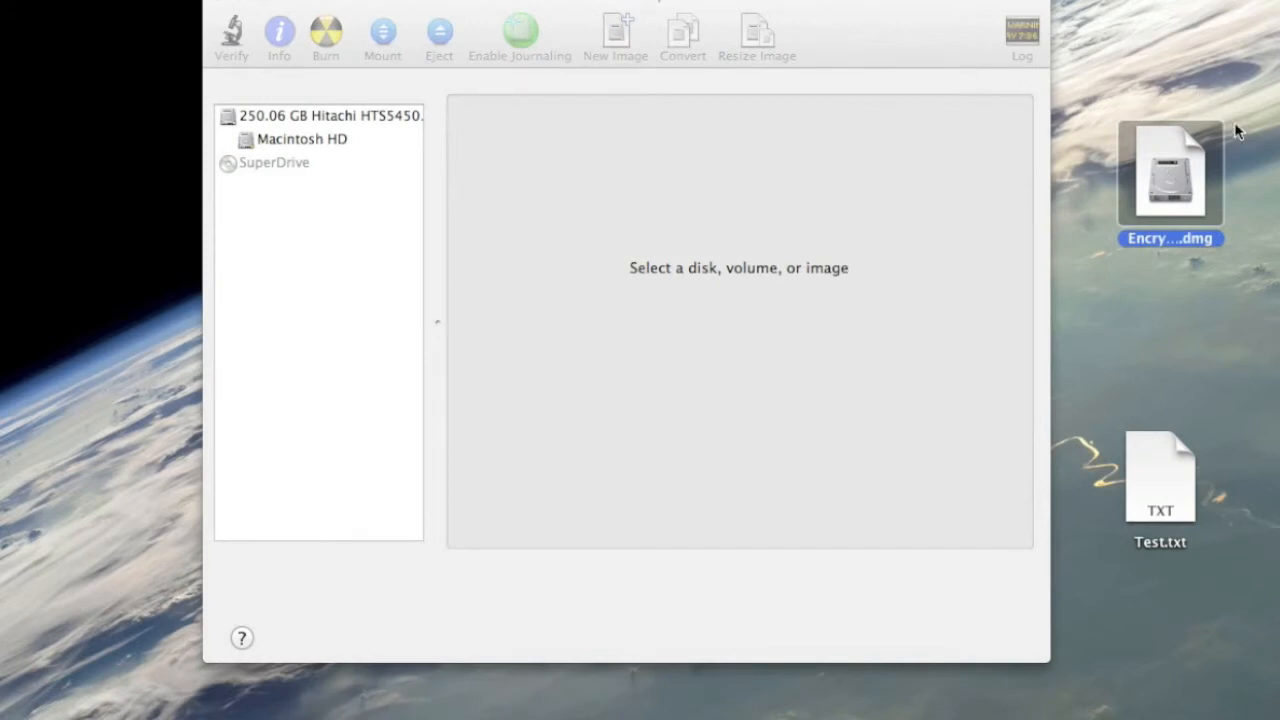
mouse_move(1157, 180)
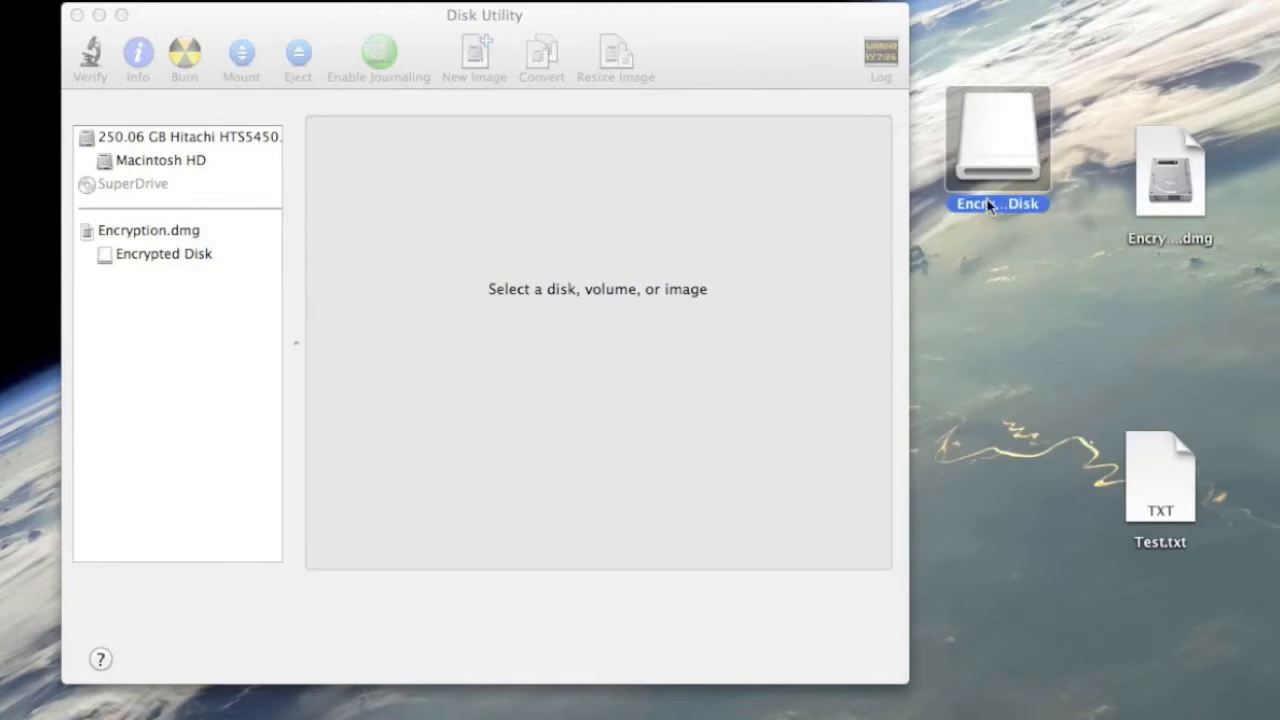
mouse_move(1040, 235)
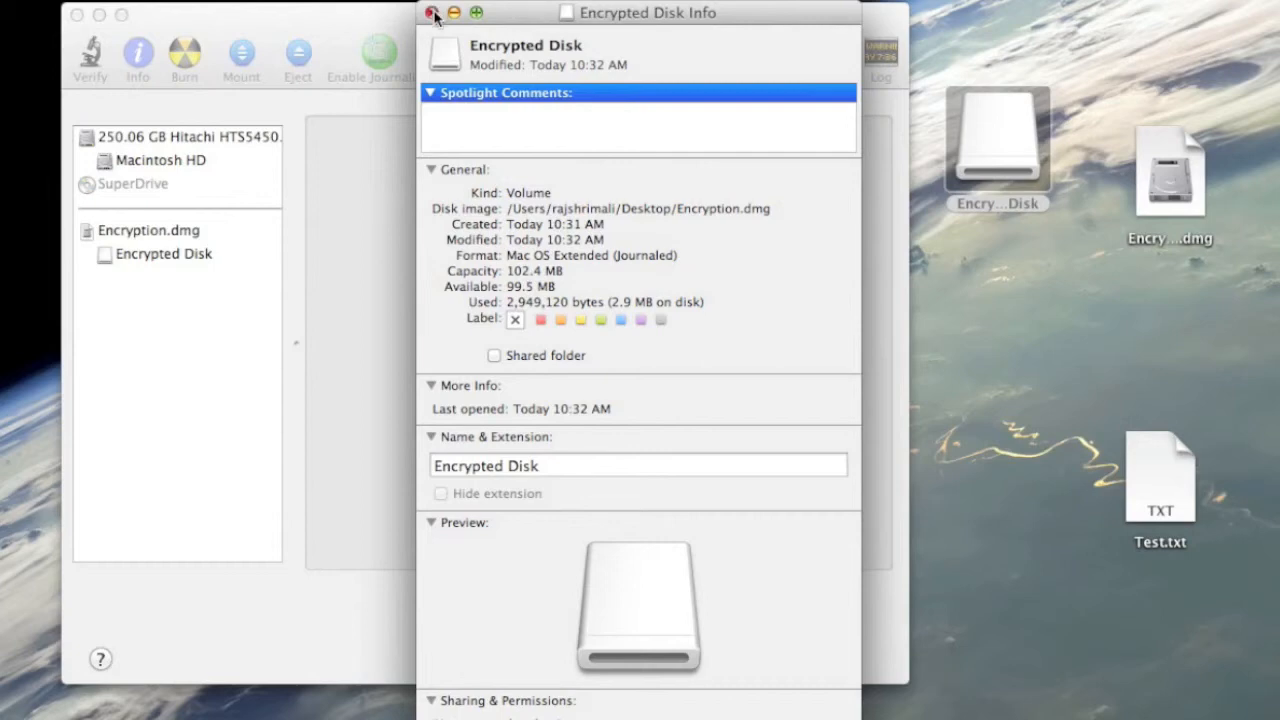
click(433, 12)
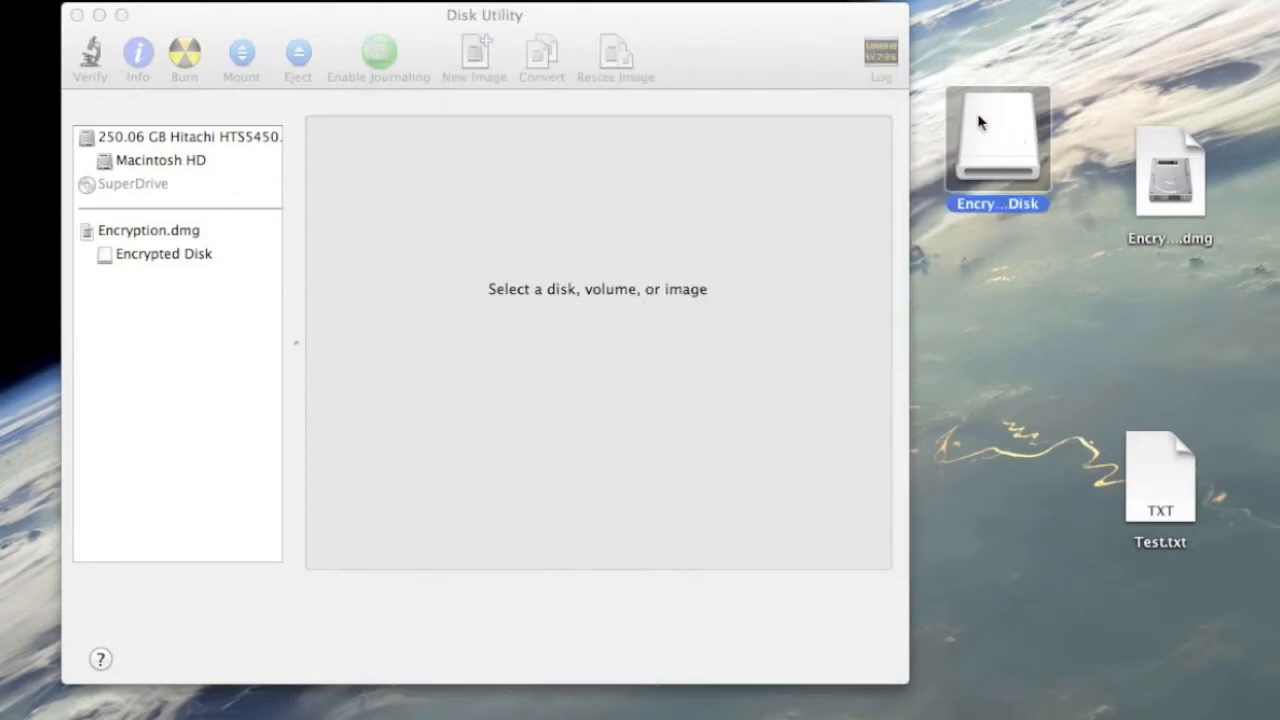
- Eject the Encrypted Disk volume from its right-click menu
right_click(996, 140)
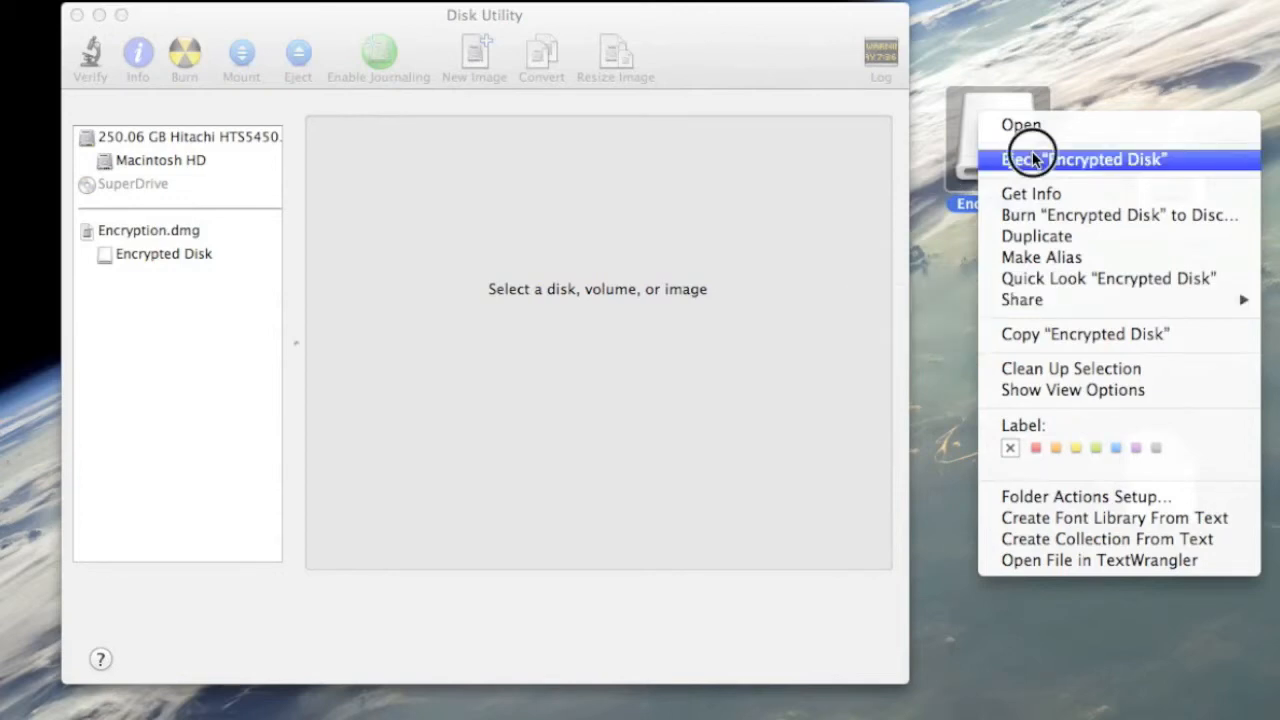
click(1085, 159)
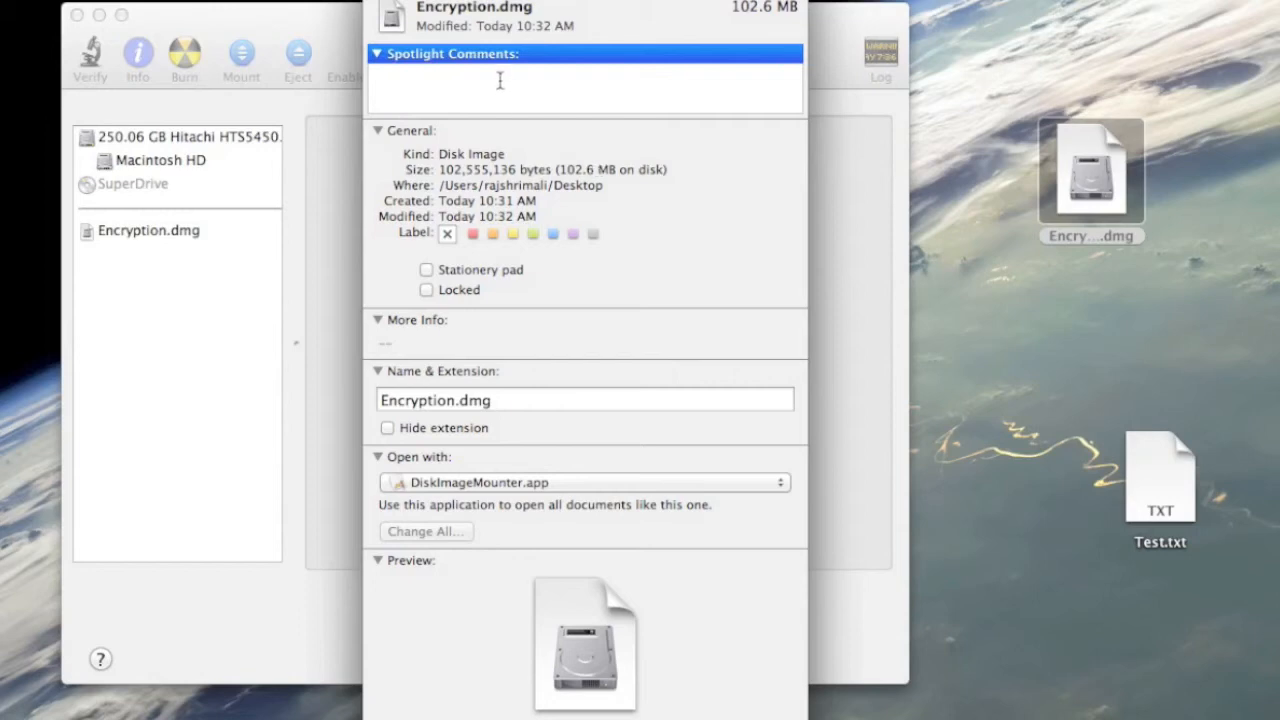
mouse_move(632, 209)
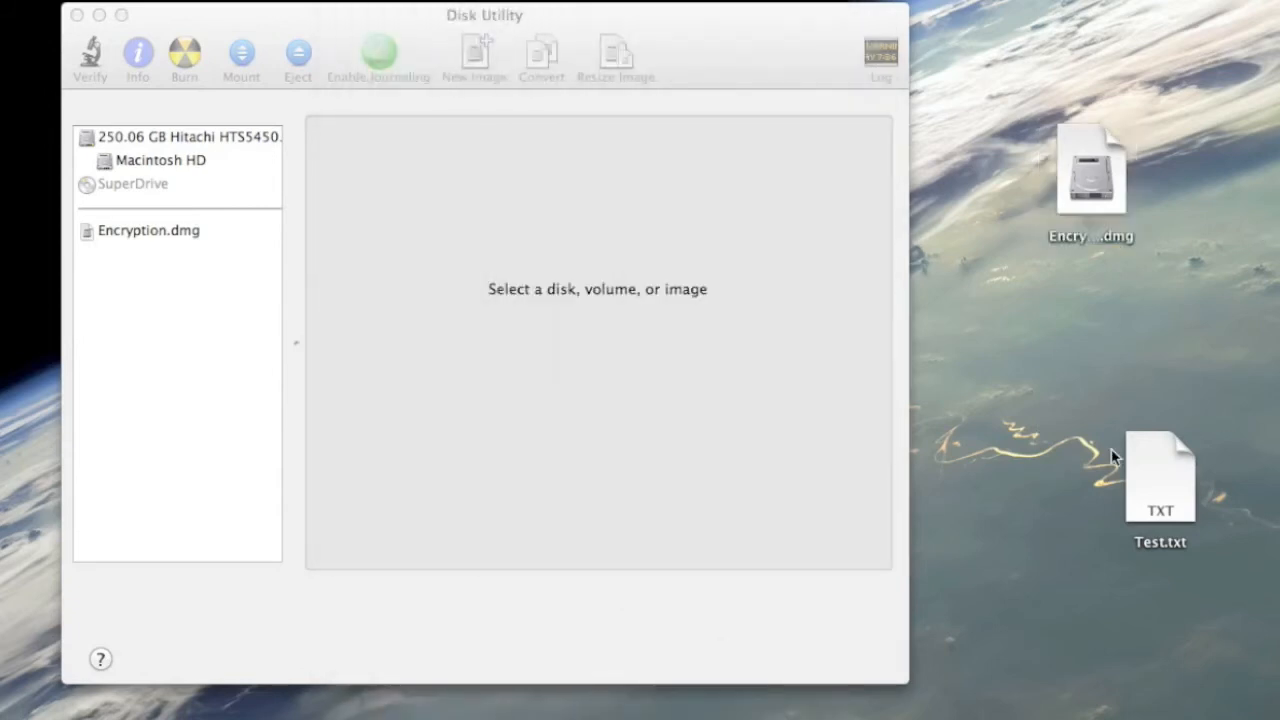
mouse_move(1085, 158)
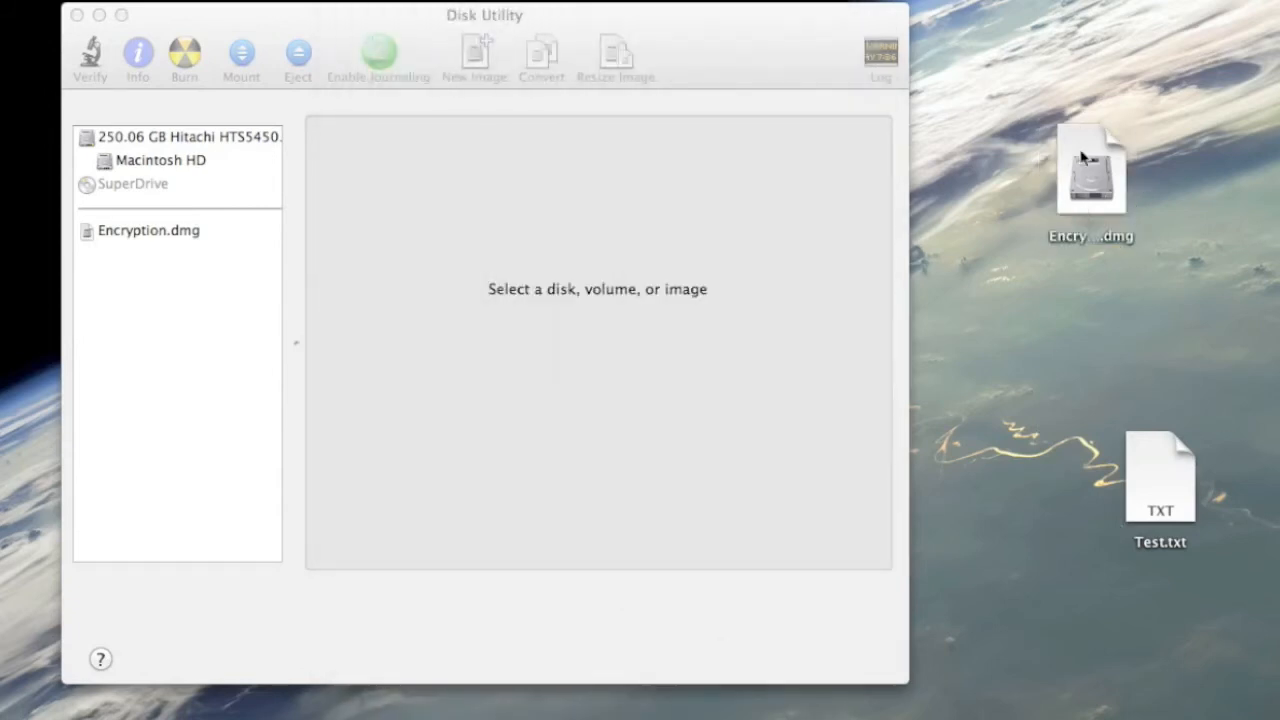
- Mount Encryption.dmg by entering its password with Show password ticked
click(1090, 168)
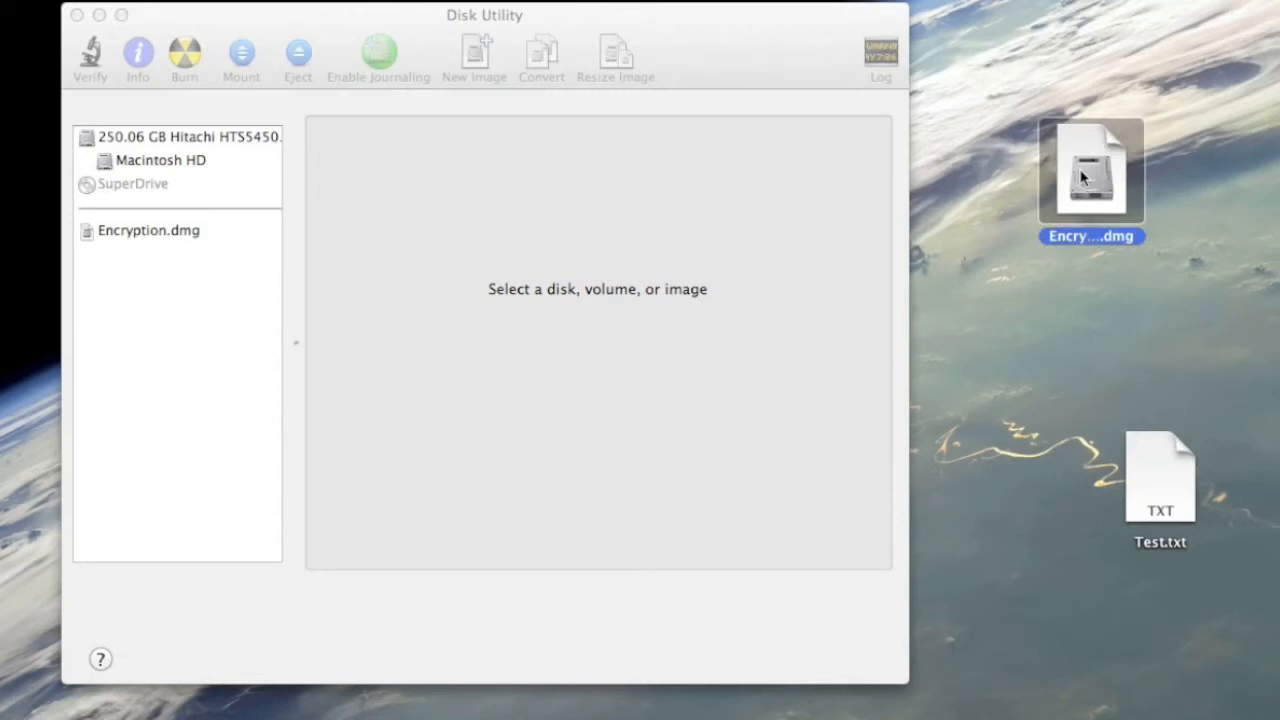
mouse_move(855, 200)
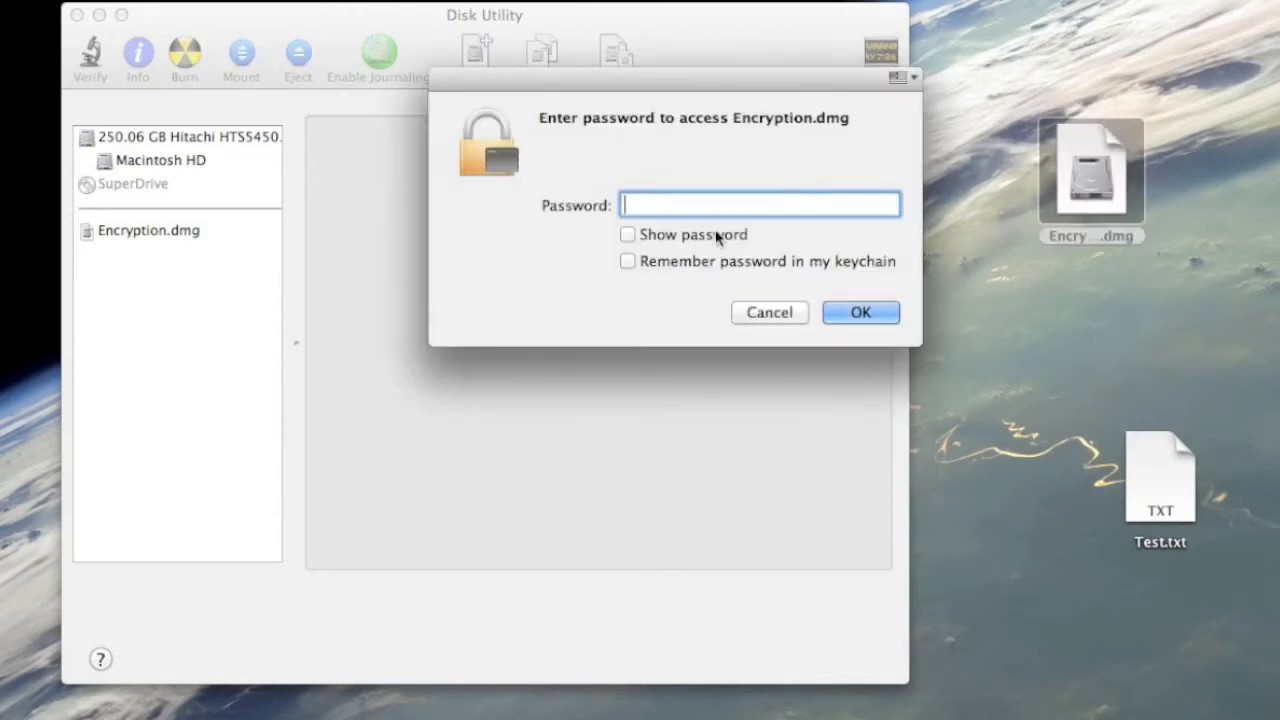
click(627, 233)
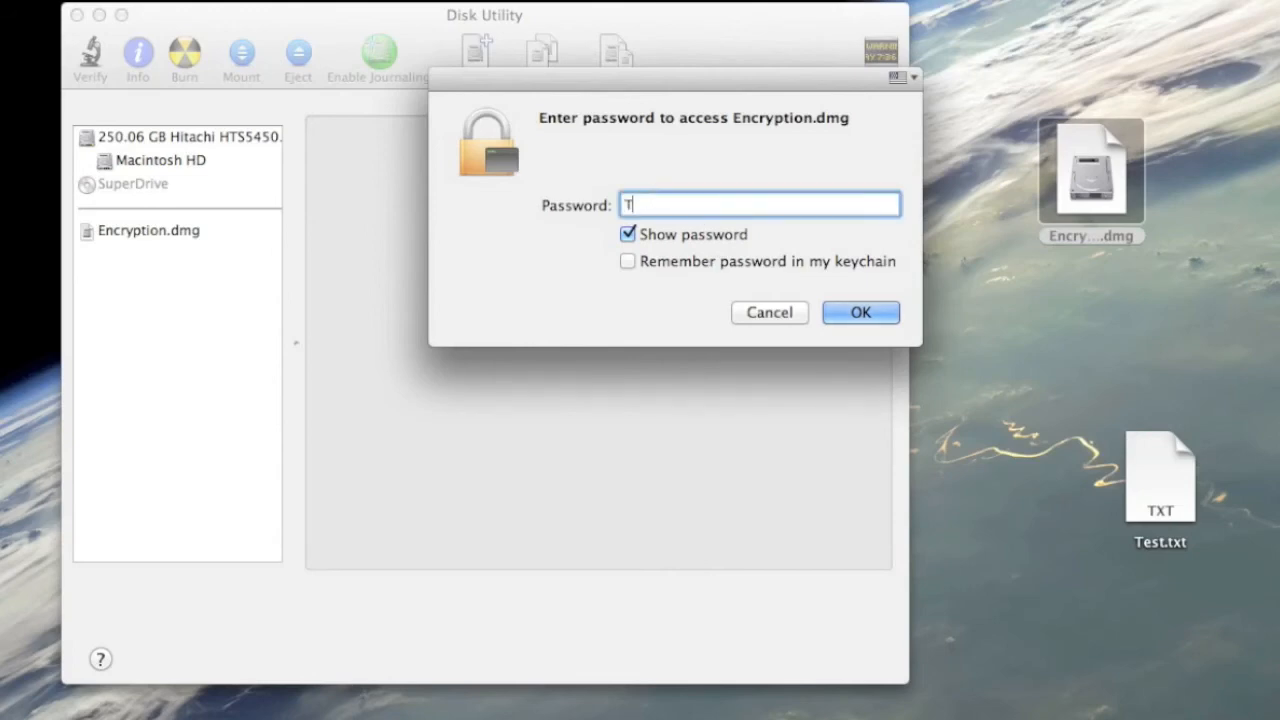
click(769, 312)
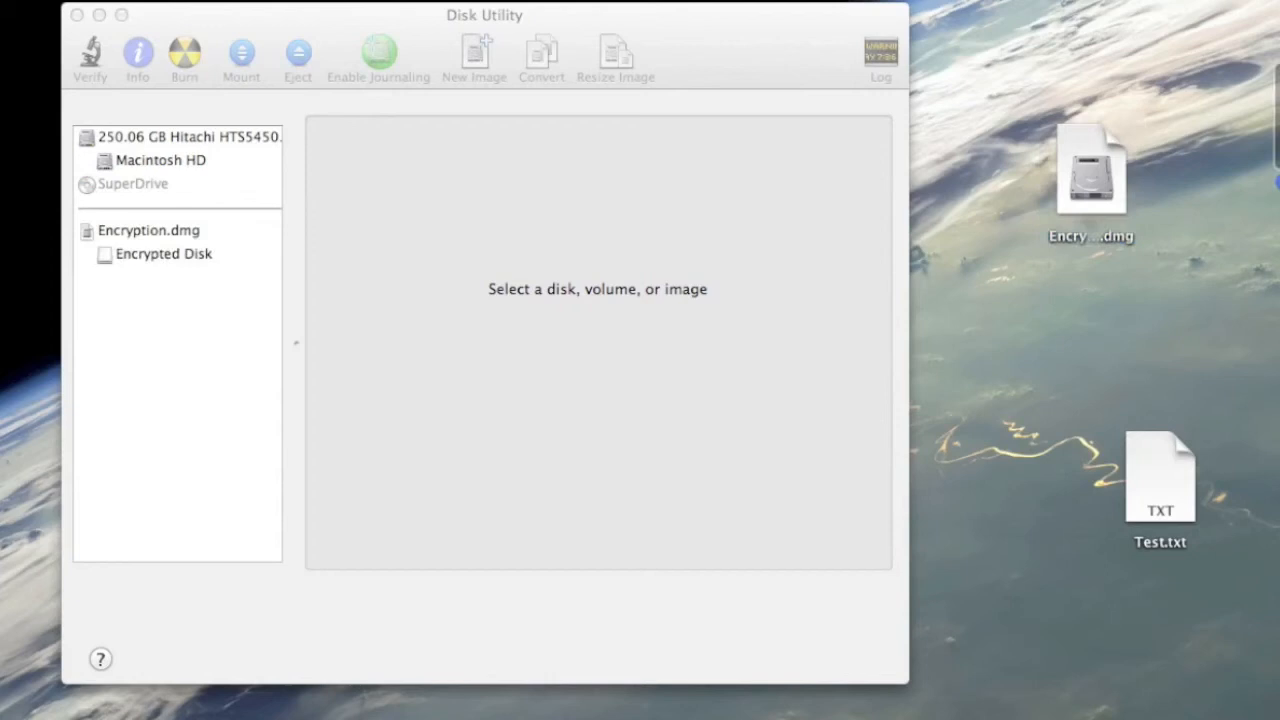
- Open Encrypted Disk to confirm Test.txt is inside, then close its window
click(1058, 290)
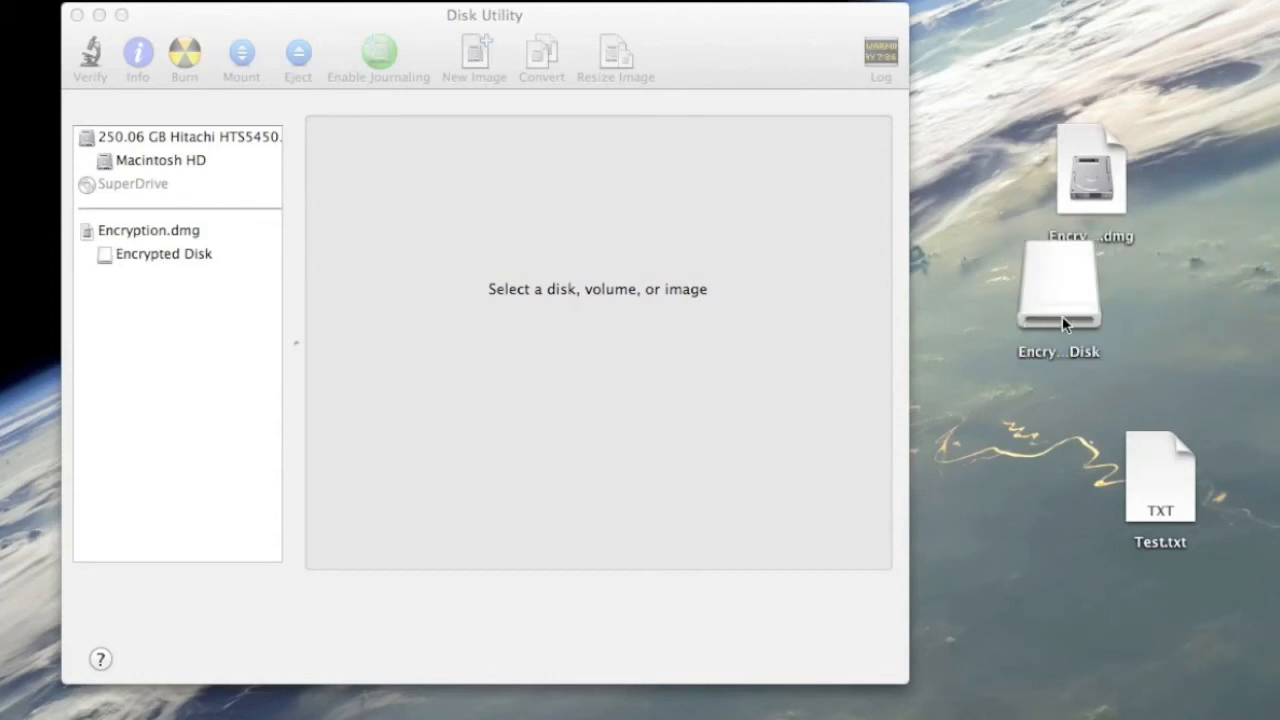
double_click(1058, 285)
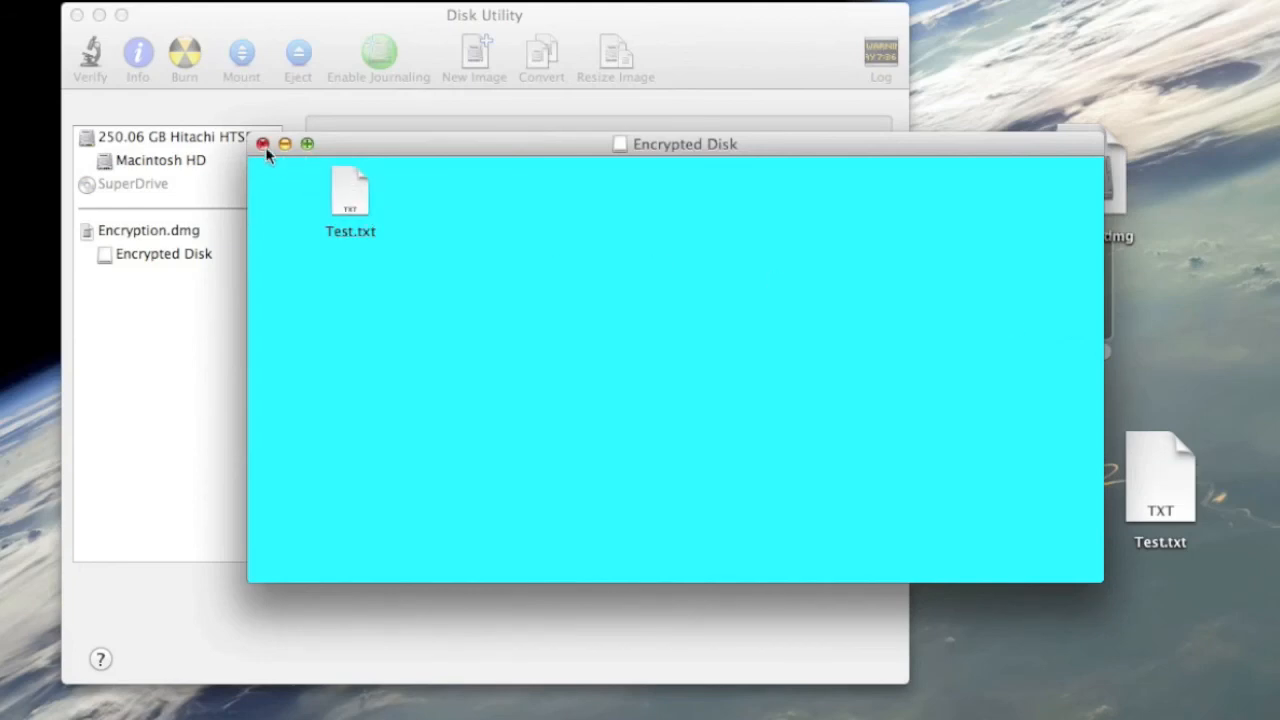
click(263, 143)
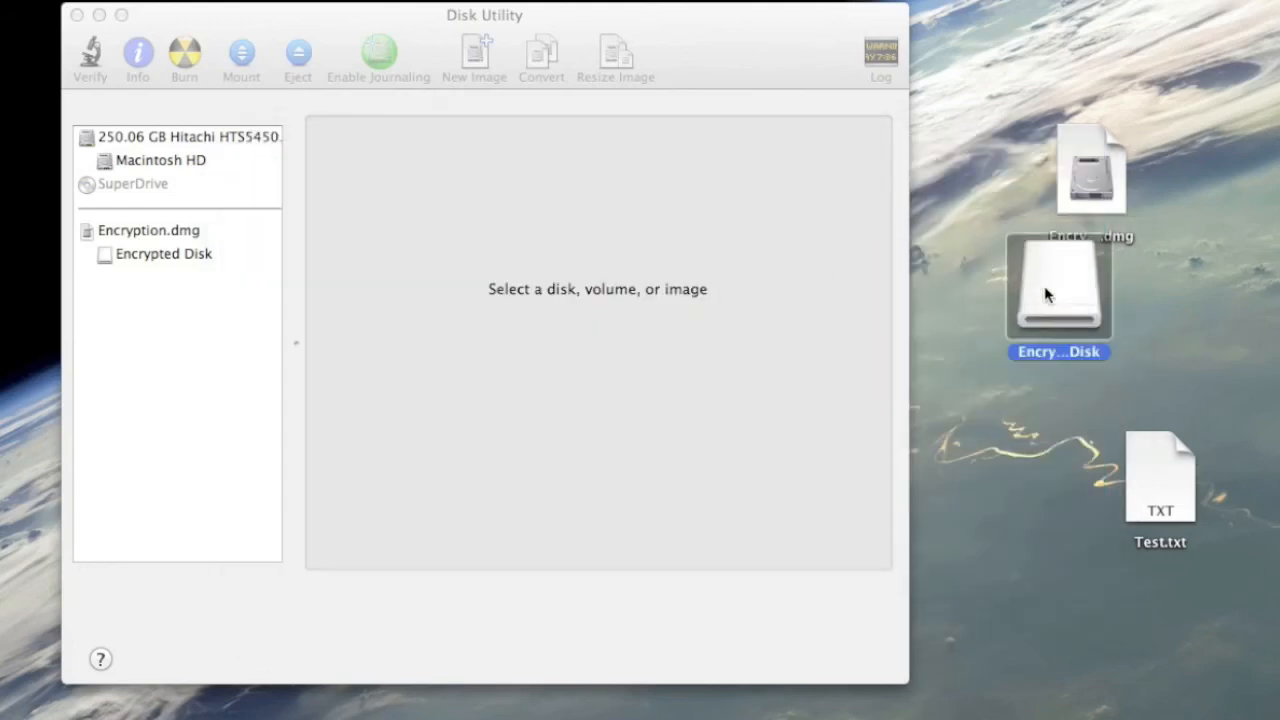